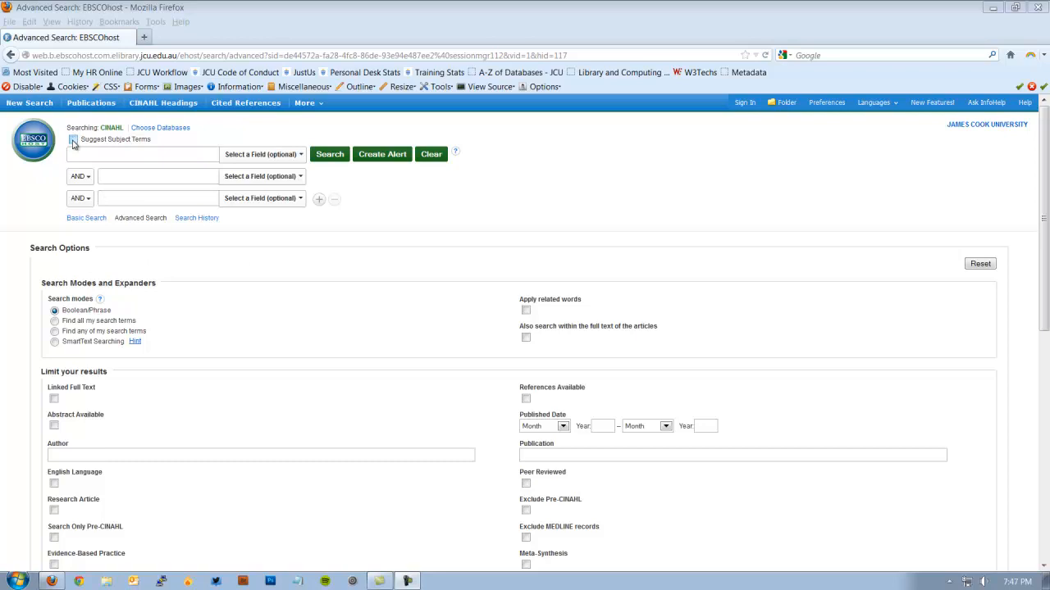
- Switch on Suggest Subject Terms and focus the first search box for the diabetes concept
{"action": "left_click", "coordinate": [72, 140]}
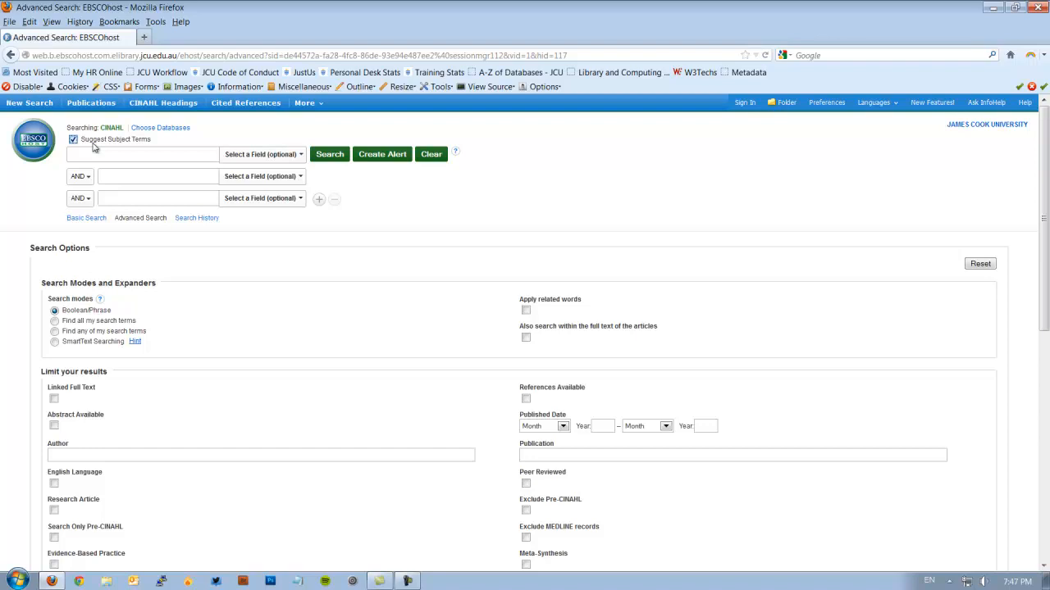
{"action": "left_click", "coordinate": [140, 154]}
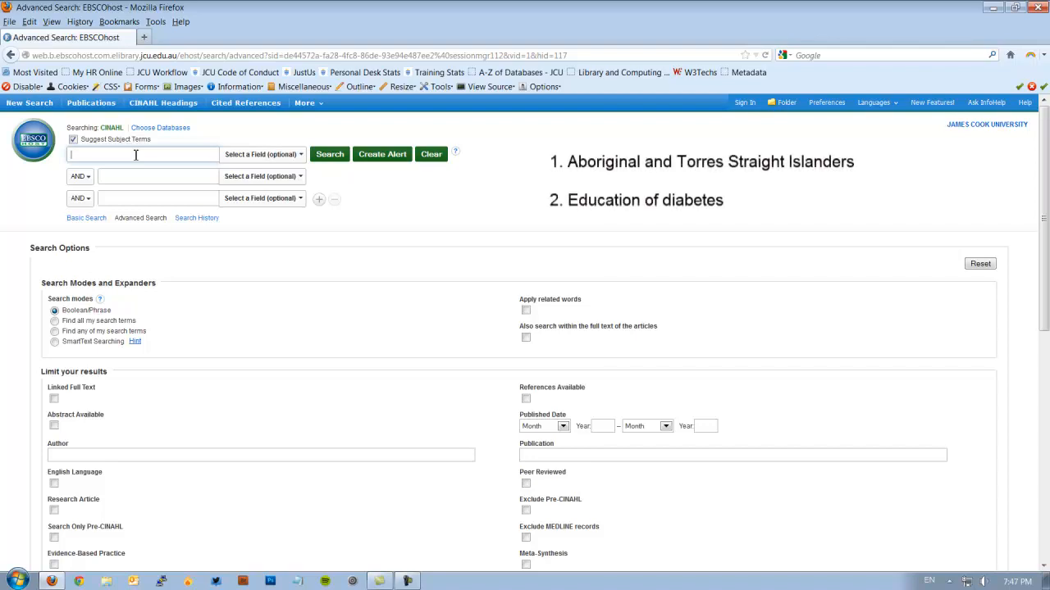
- Search CINAHL Headings for 'diabet', picking diabetes, to list matching subject headings
{"action": "type", "text": "diabetes"}
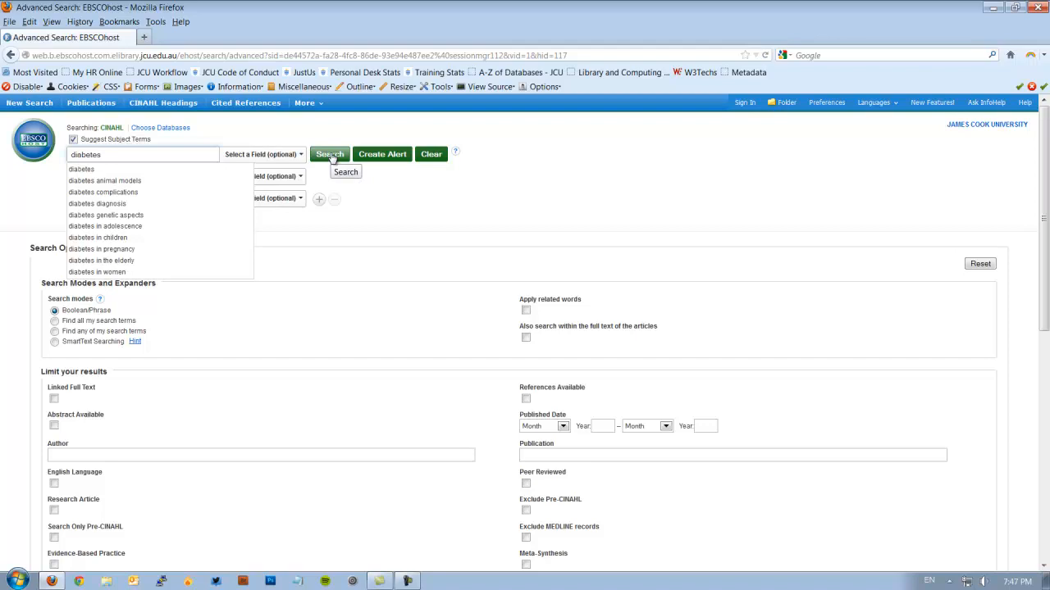
{"action": "left_click", "coordinate": [328, 154]}
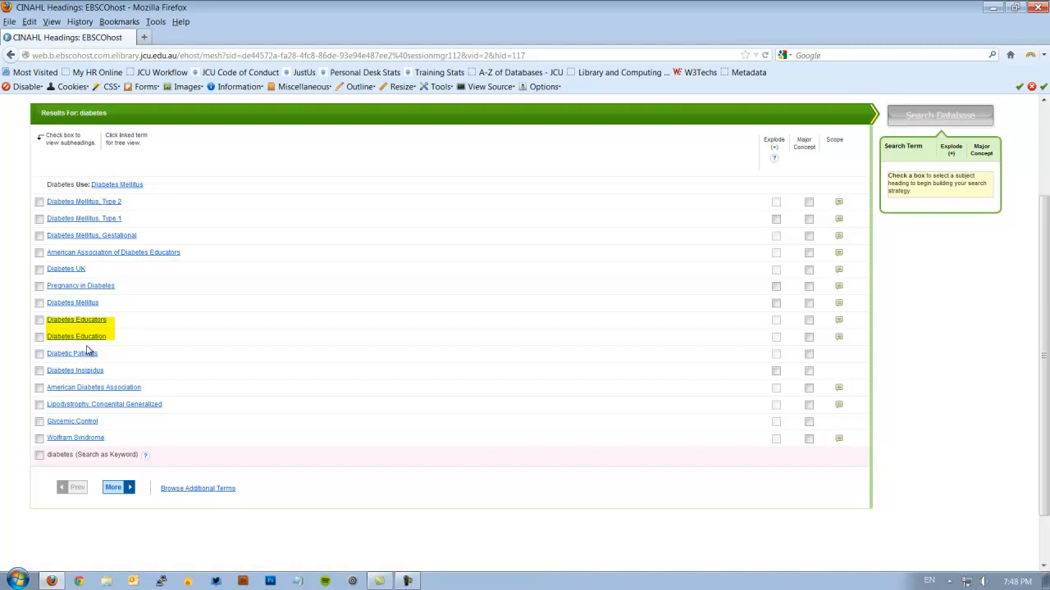
{"action": "mouse_move", "coordinate": [89, 348]}
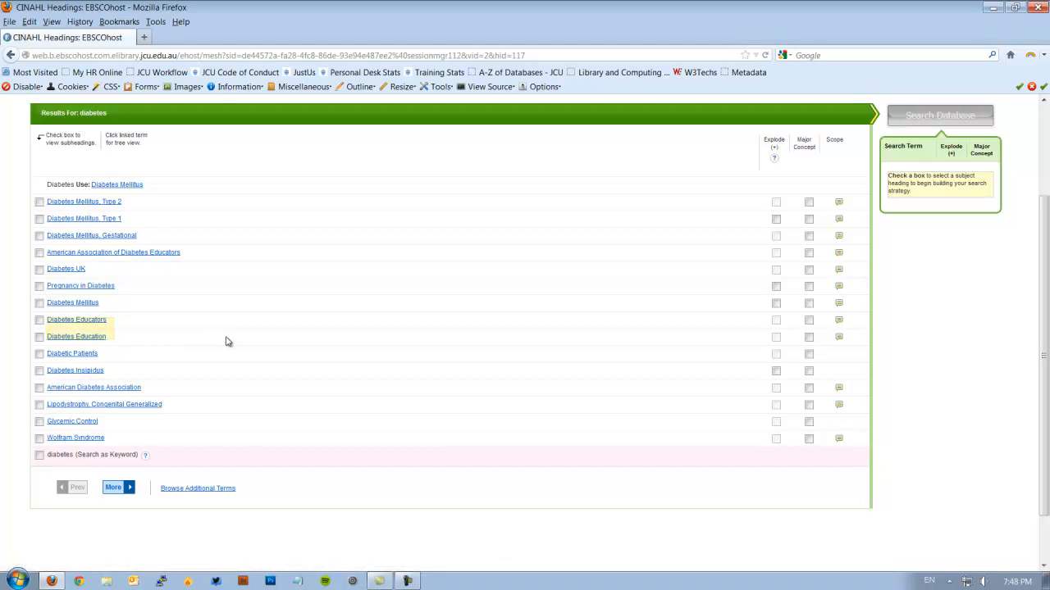
{"action": "mouse_move", "coordinate": [838, 336]}
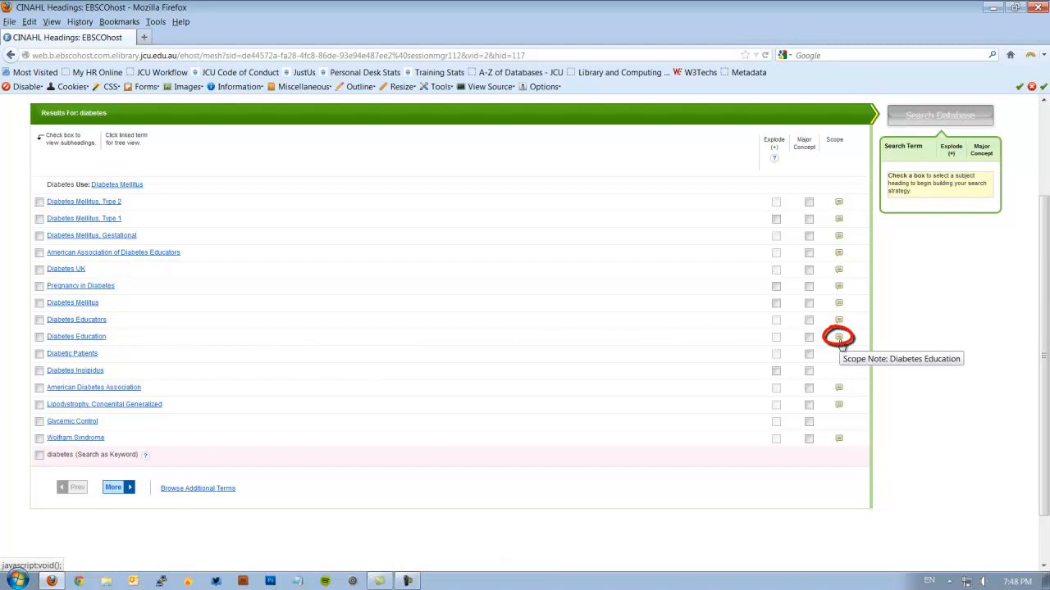
{"action": "left_click", "coordinate": [838, 336]}
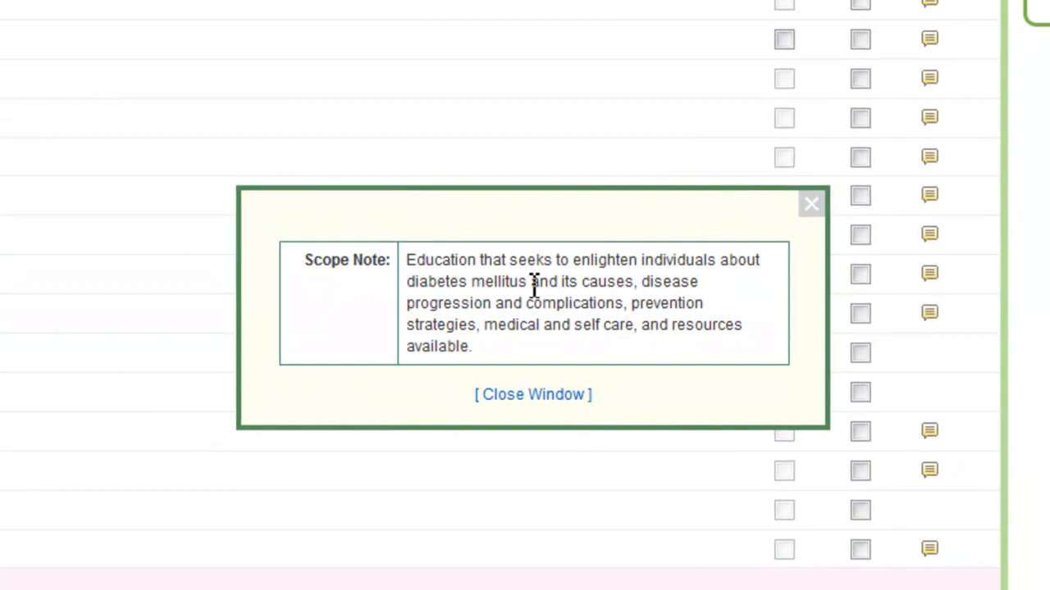
{"action": "mouse_move", "coordinate": [433, 289]}
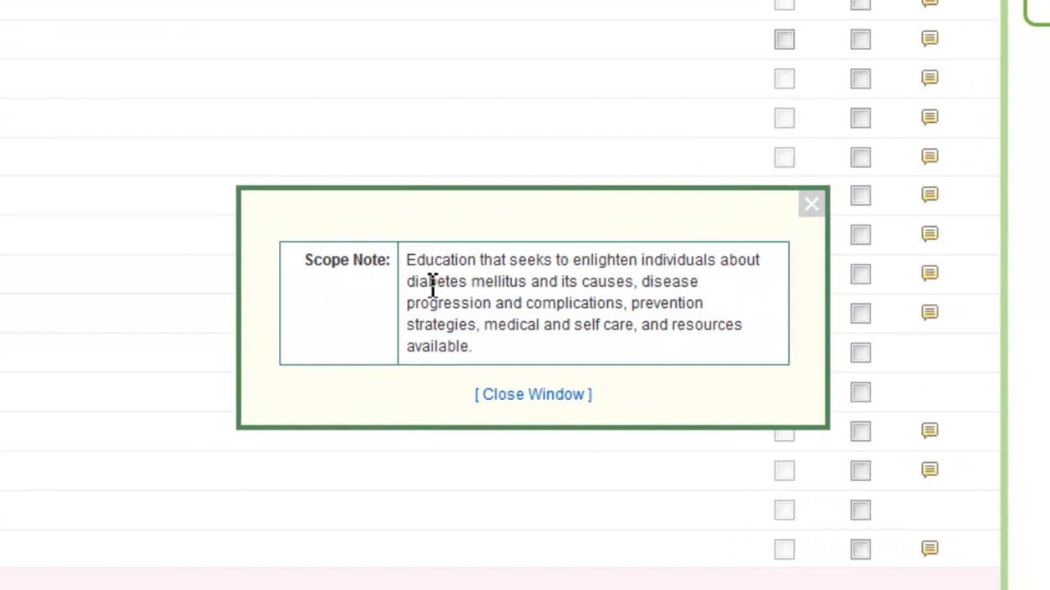
{"action": "mouse_move", "coordinate": [446, 310]}
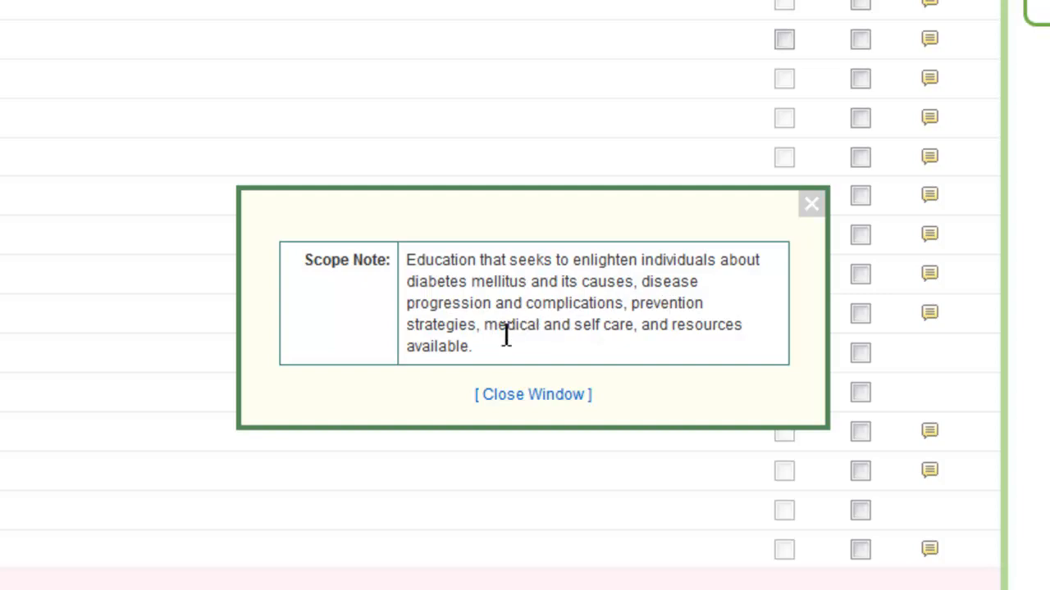
{"action": "mouse_move", "coordinate": [826, 210]}
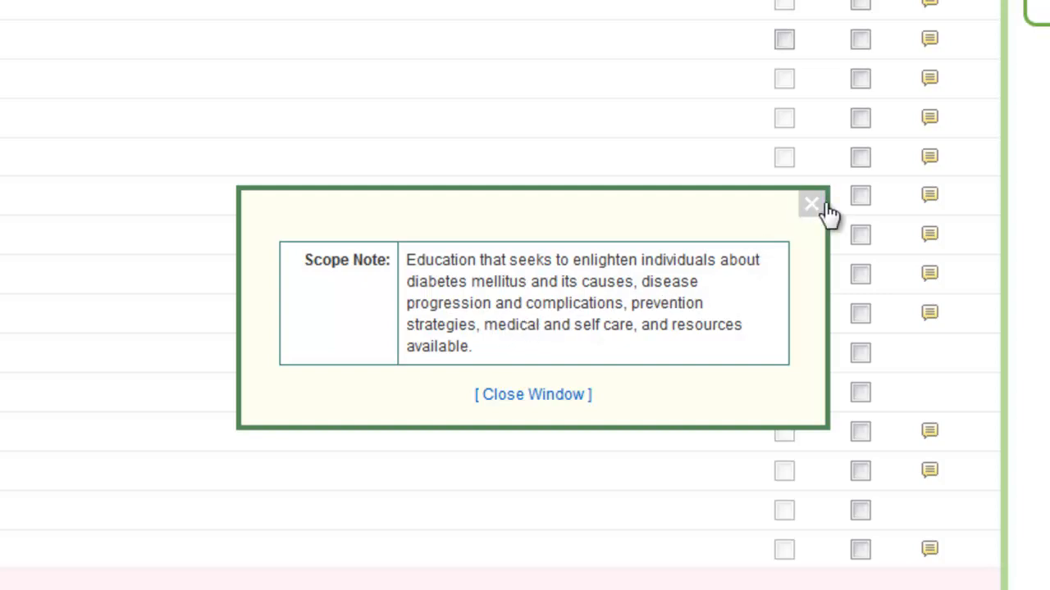
{"action": "left_click", "coordinate": [810, 204]}
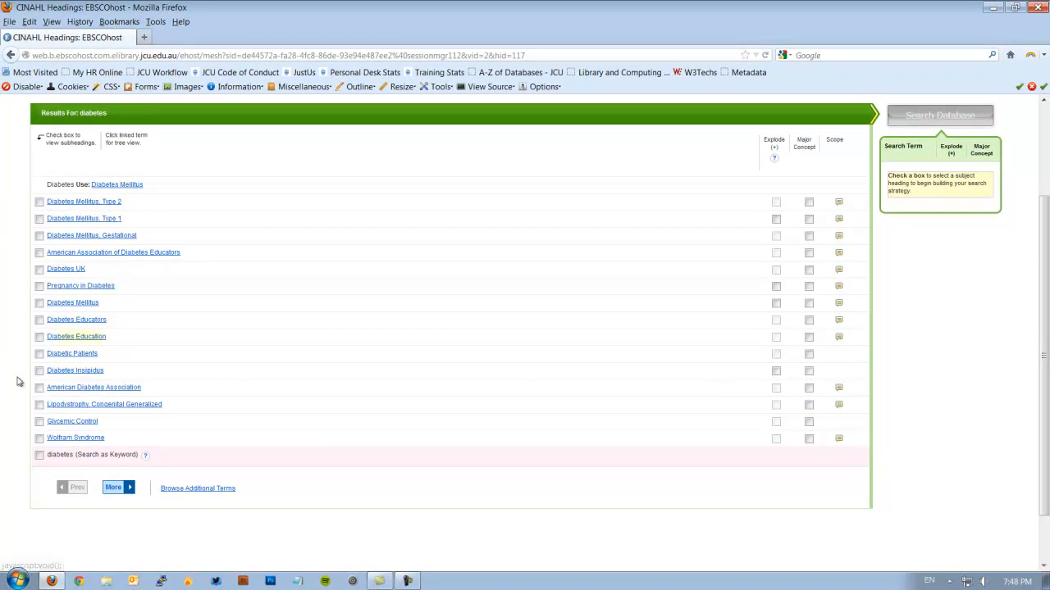
- View the Diabetes Education tree under Health Occupations, Education and Health Services hierarchies
{"action": "left_click", "coordinate": [75, 336]}
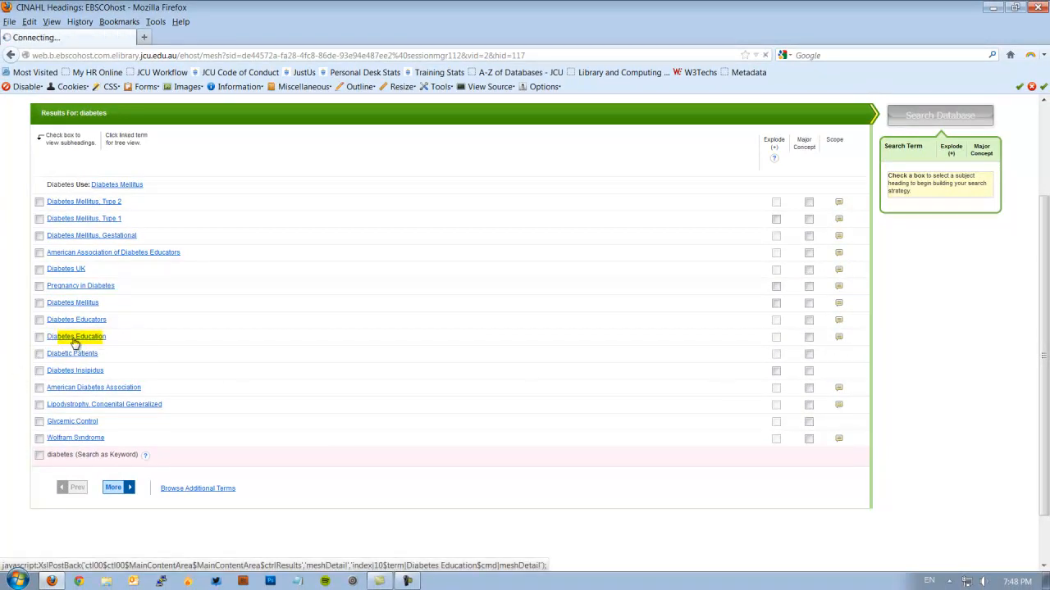
{"action": "left_click", "coordinate": [76, 337]}
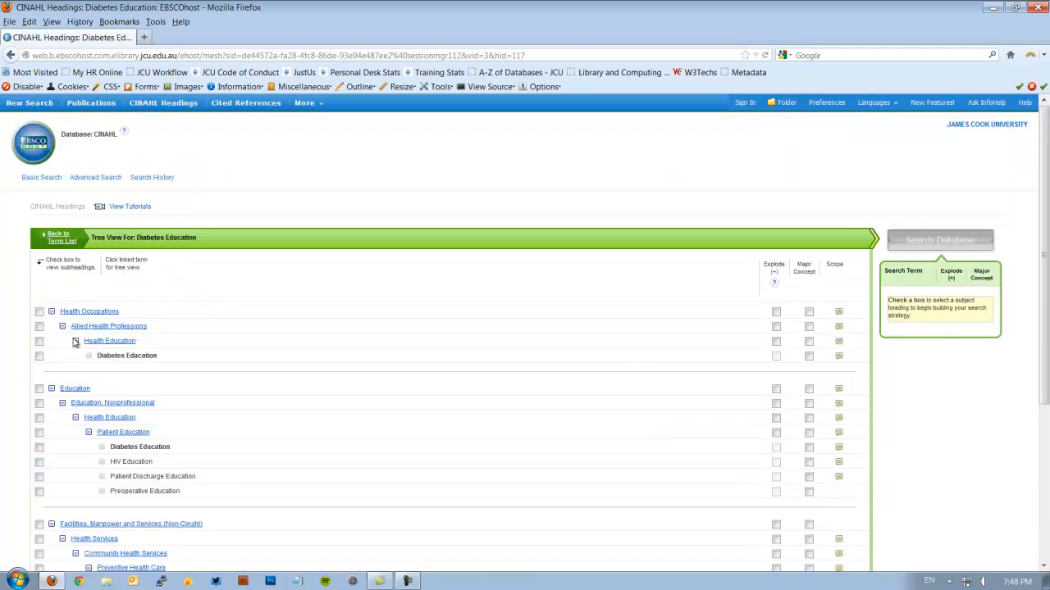
{"action": "scroll", "scroll_direction": "down", "scroll_amount": 3}
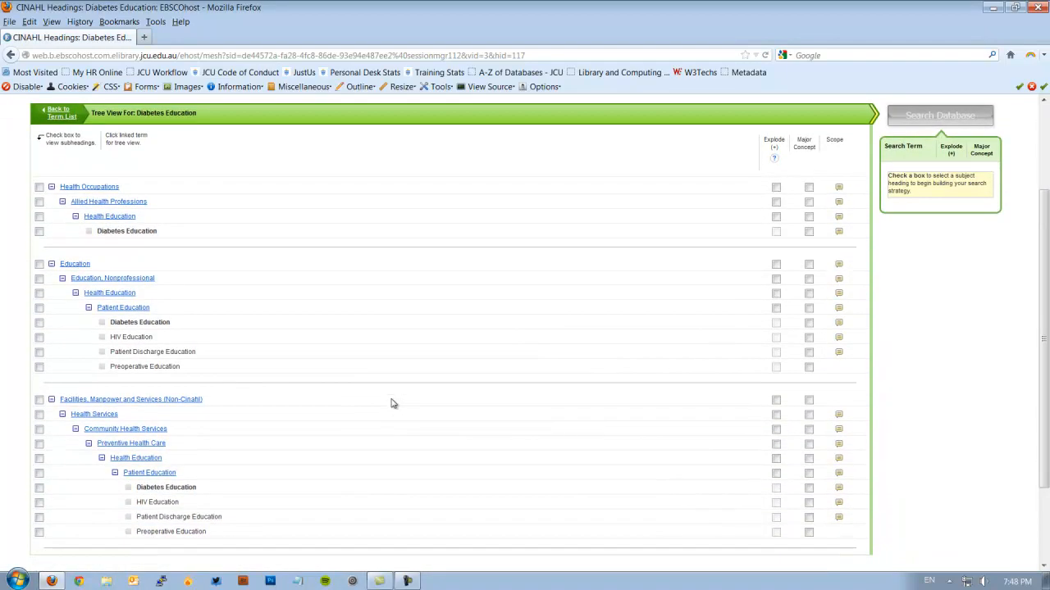
{"action": "mouse_move", "coordinate": [390, 401]}
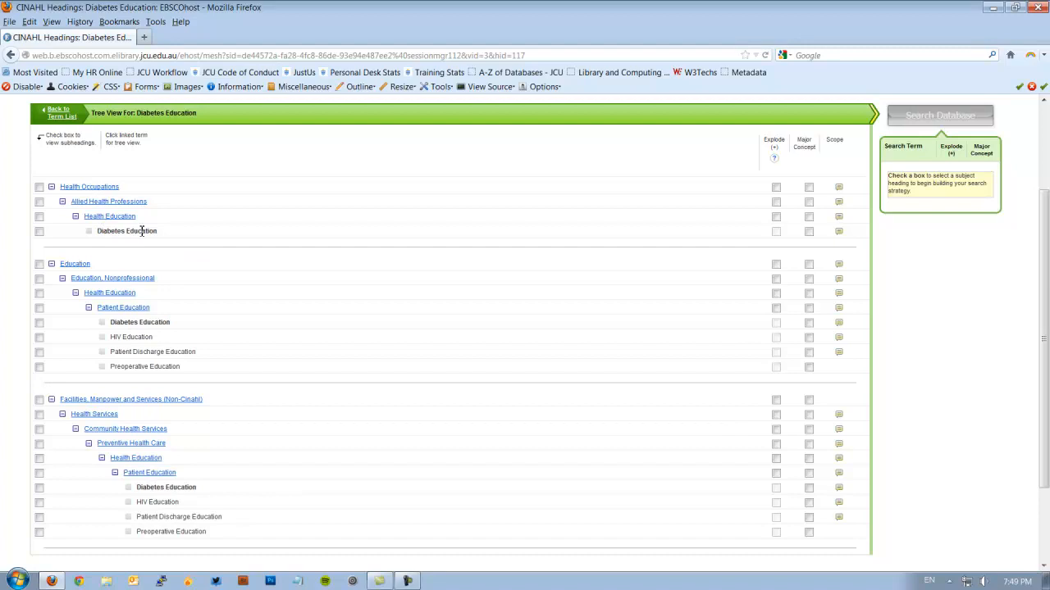
{"action": "mouse_move", "coordinate": [123, 307]}
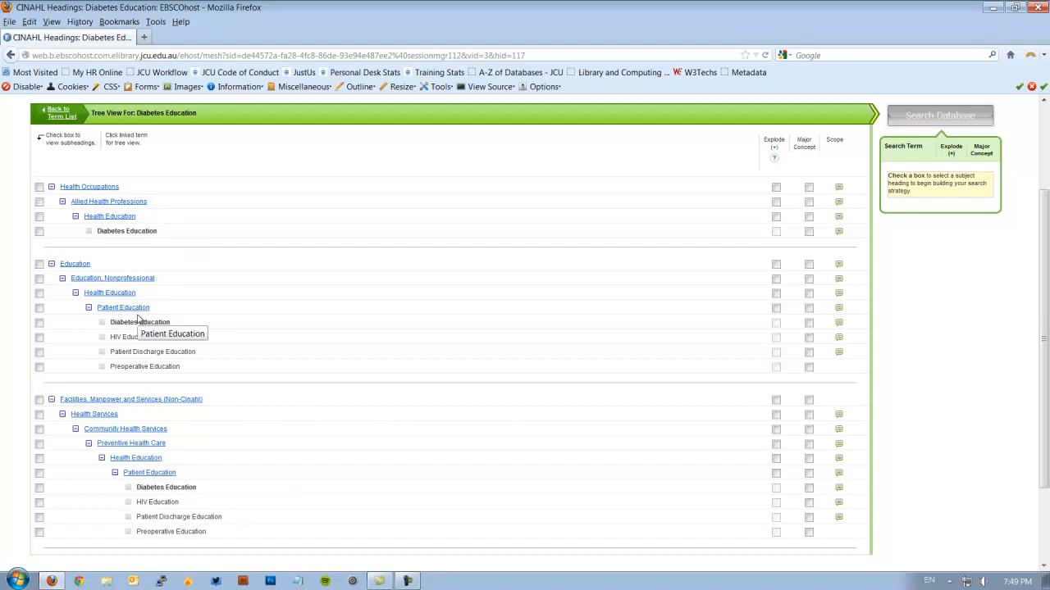
{"action": "mouse_move", "coordinate": [172, 487]}
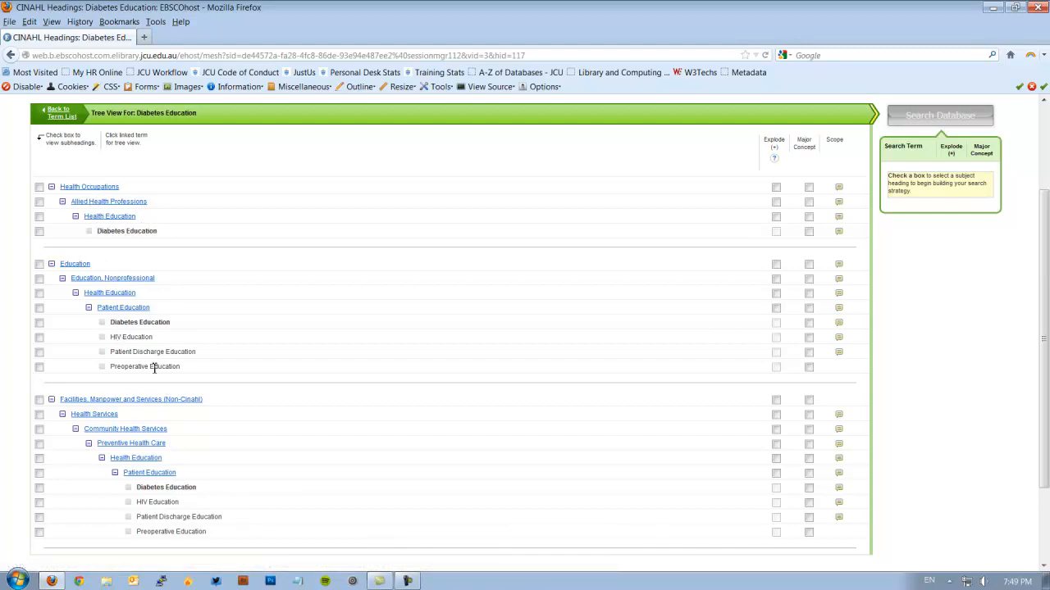
{"action": "mouse_move", "coordinate": [131, 338]}
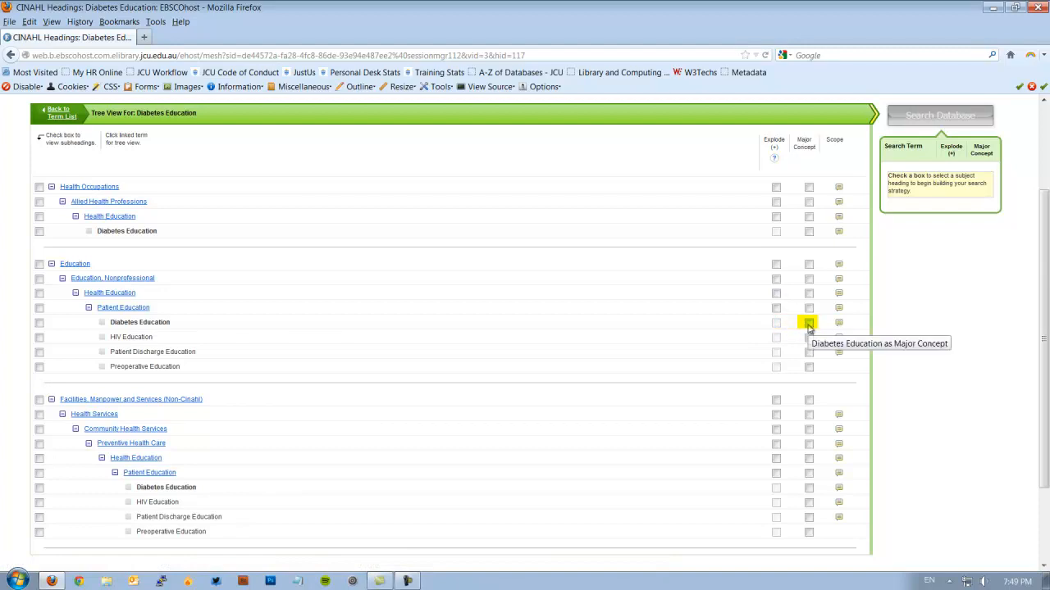
{"action": "mouse_move", "coordinate": [790, 331]}
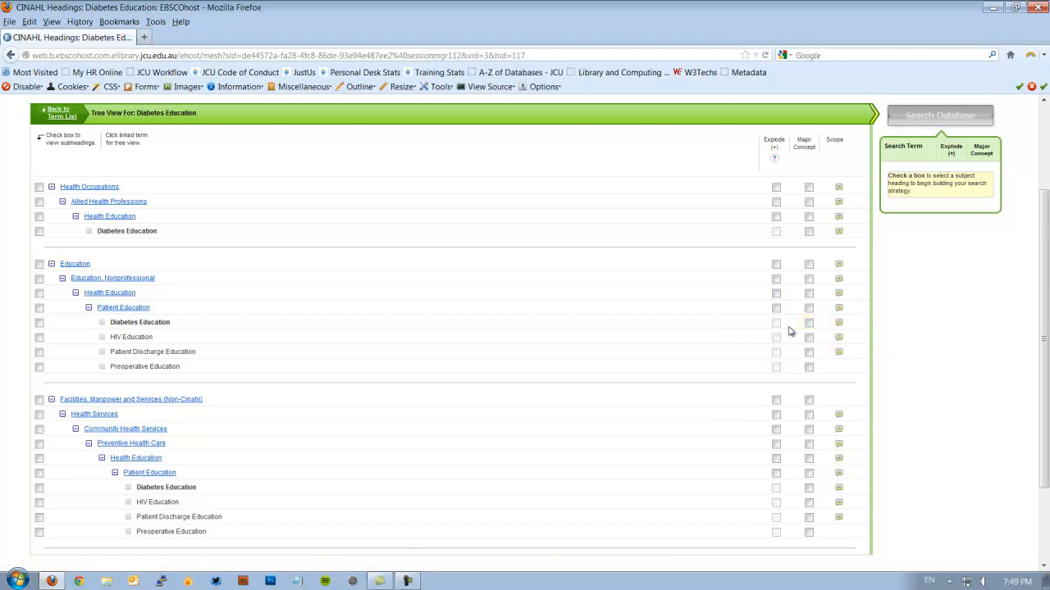
{"action": "mouse_move", "coordinate": [729, 184]}
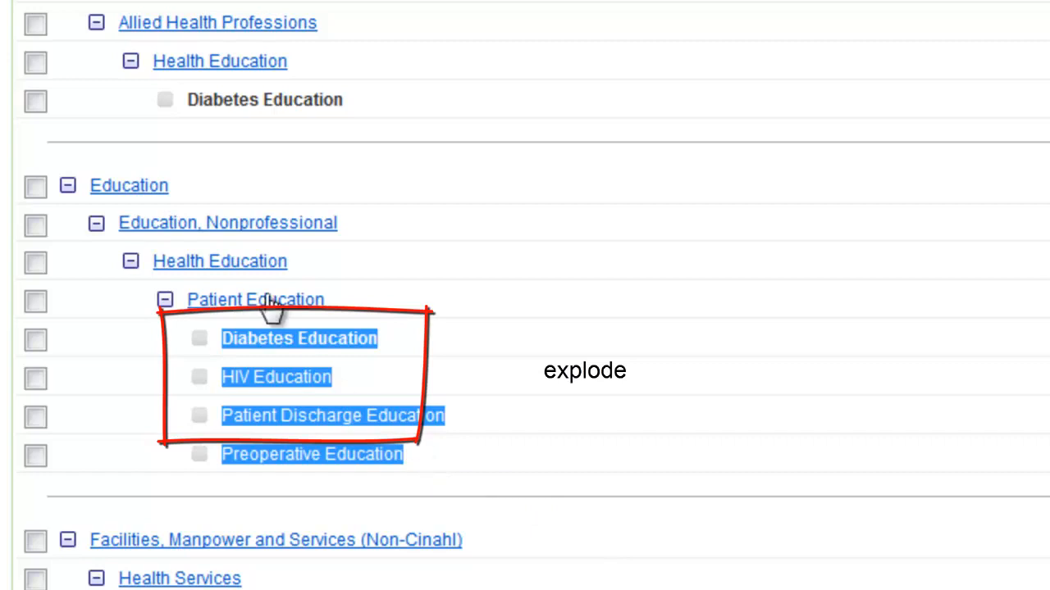
{"action": "mouse_move", "coordinate": [272, 390]}
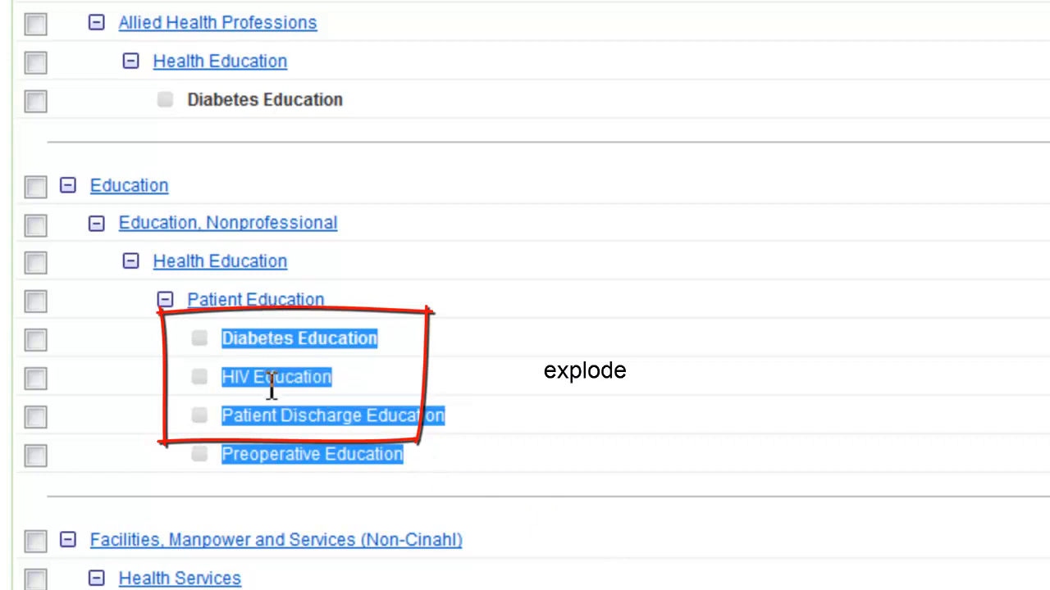
{"action": "mouse_move", "coordinate": [308, 462]}
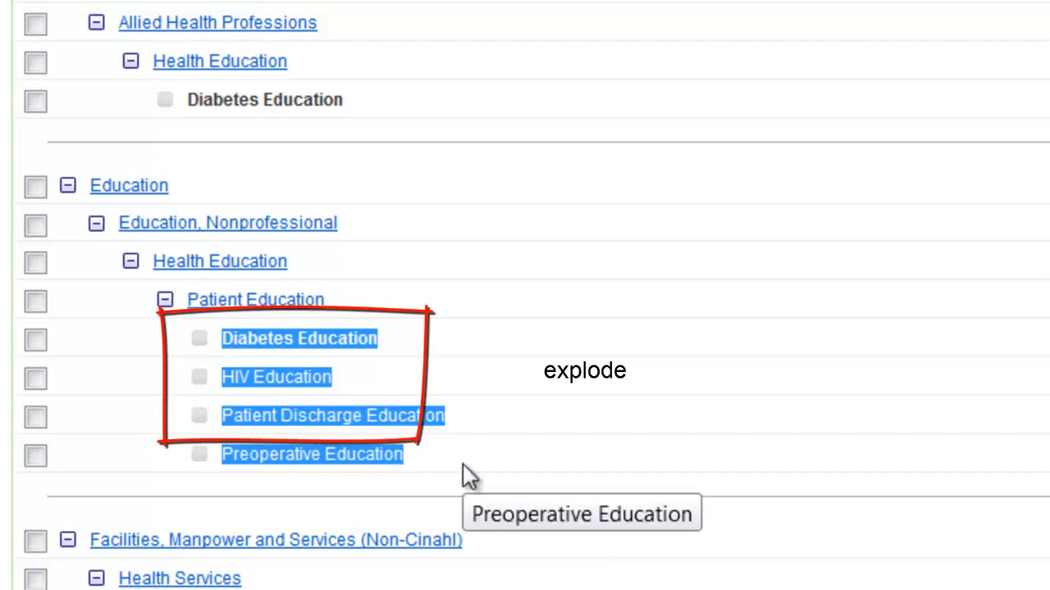
{"action": "mouse_move", "coordinate": [246, 375]}
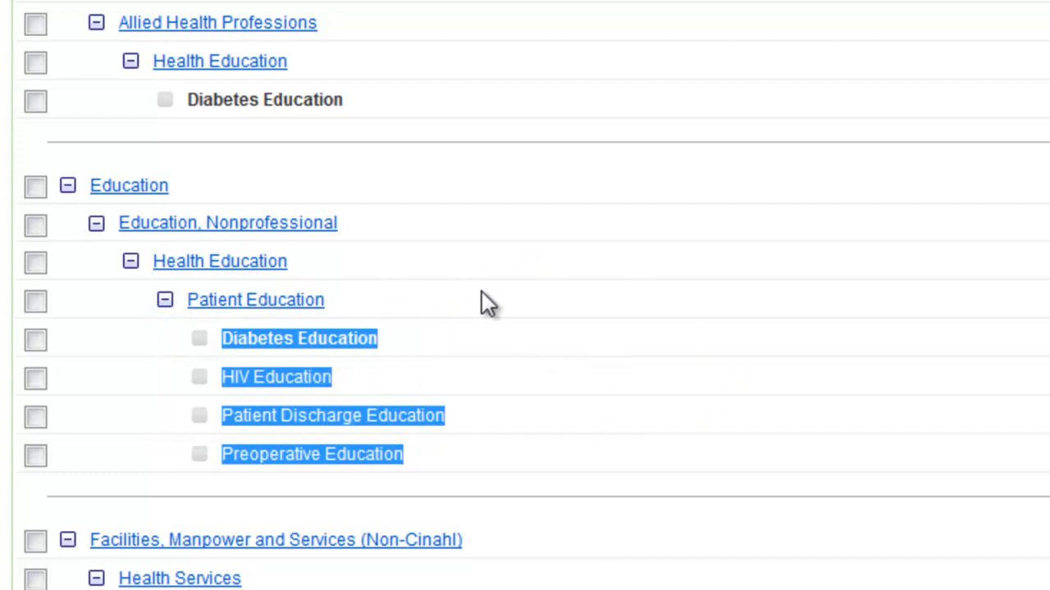
{"action": "mouse_move", "coordinate": [919, 336]}
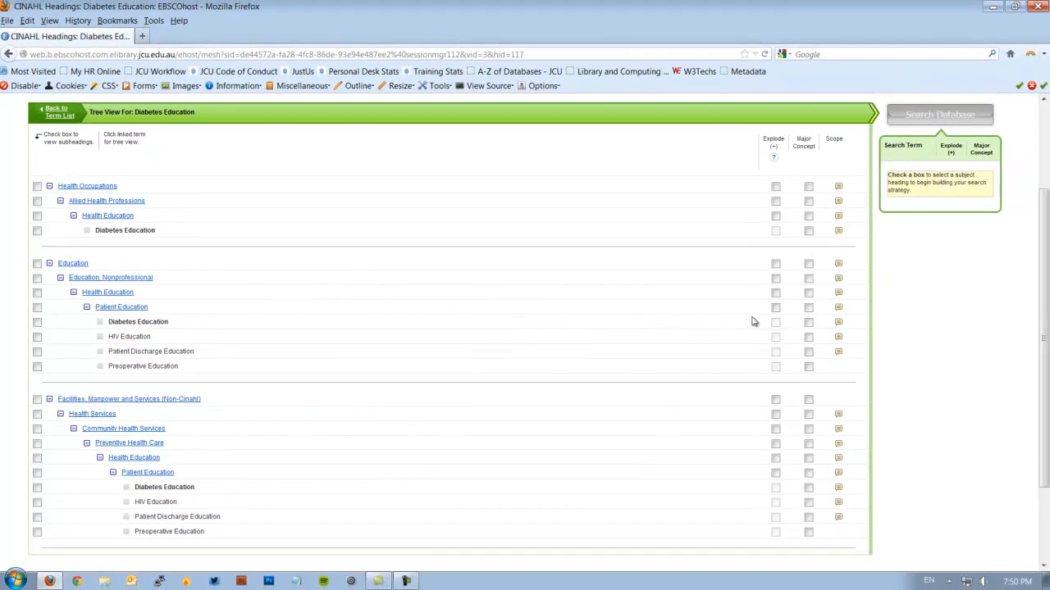
{"action": "left_click", "coordinate": [36, 325]}
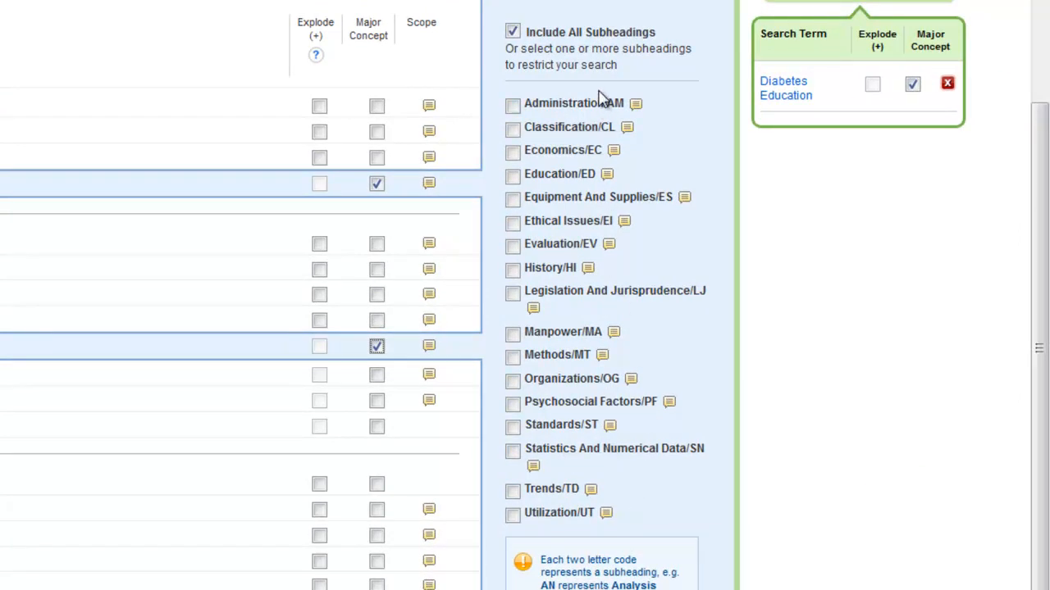
{"action": "mouse_move", "coordinate": [673, 3]}
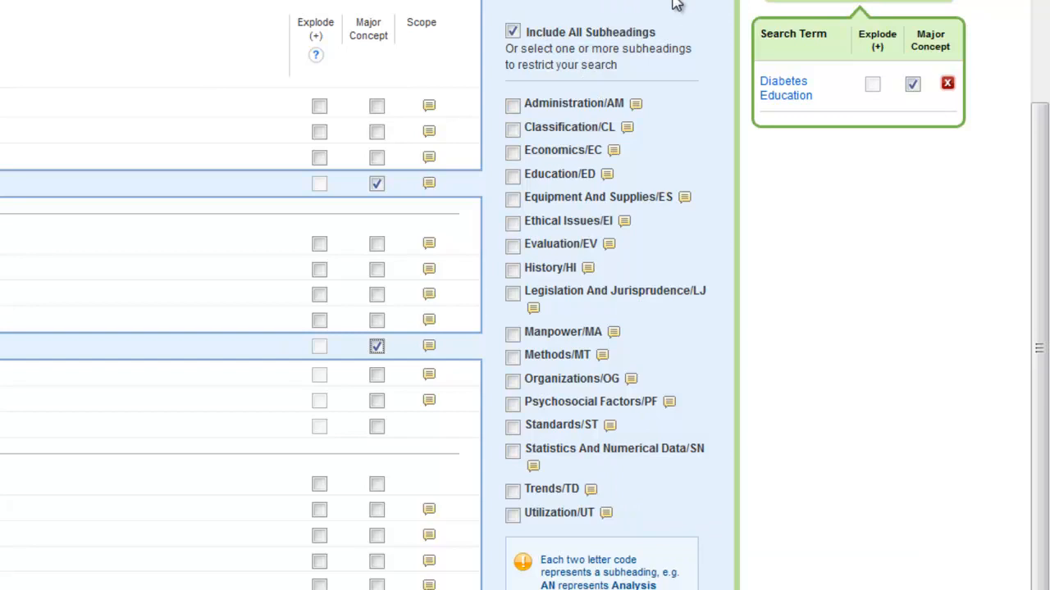
{"action": "mouse_move", "coordinate": [532, 69]}
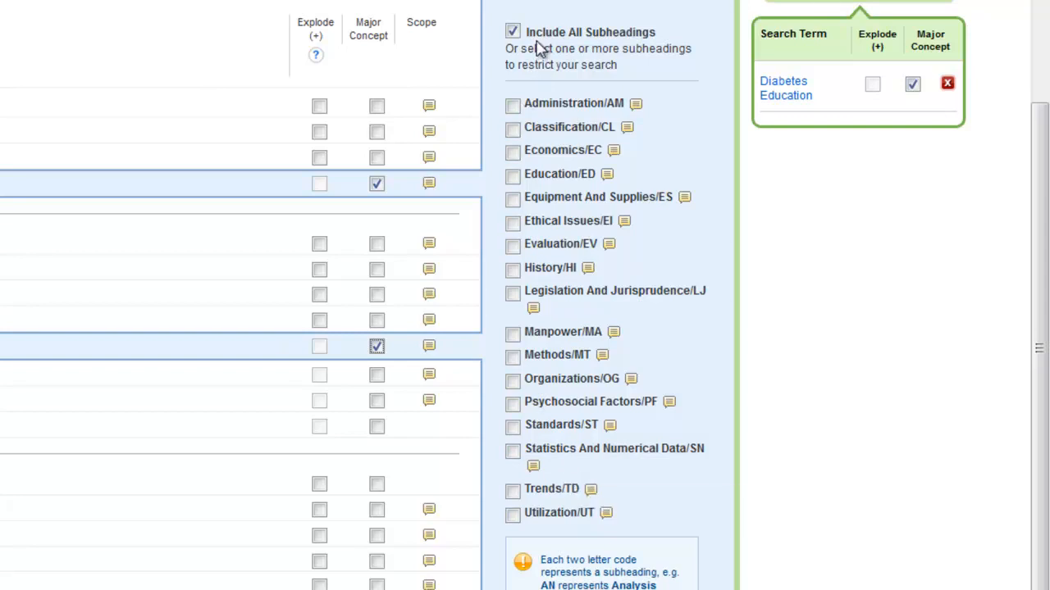
{"action": "scroll", "scroll_direction": "down", "scroll_amount": 3}
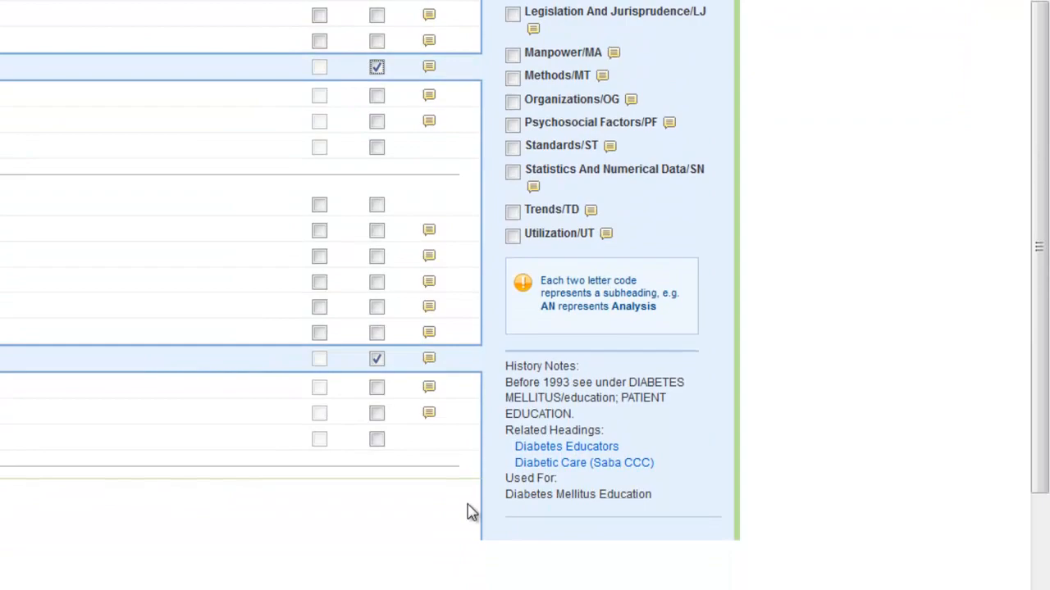
{"action": "mouse_move", "coordinate": [632, 512]}
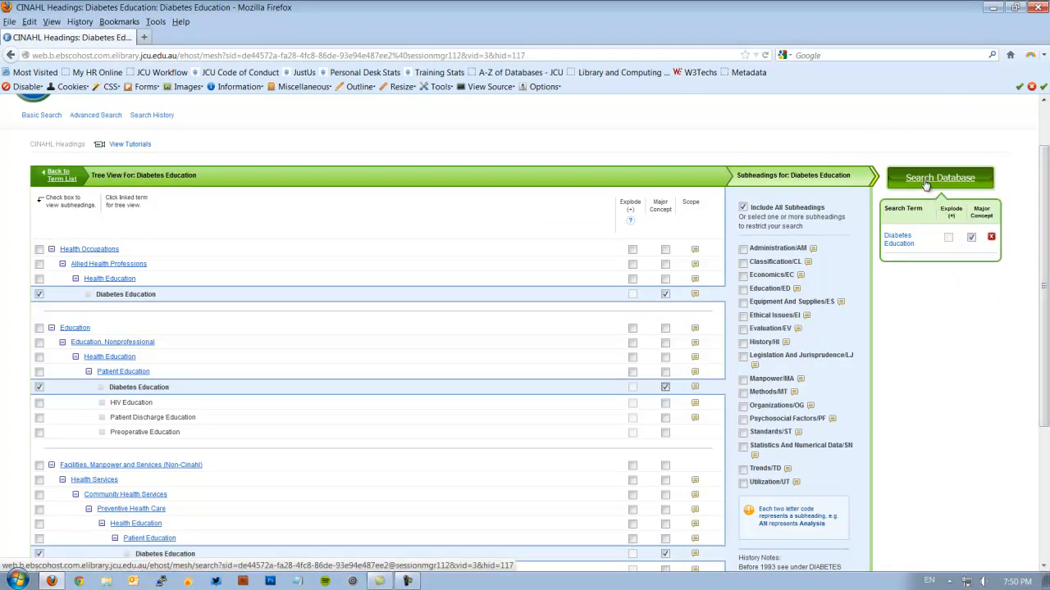
- Run the MM "Diabetes Education" search, returning 2,396 results
{"action": "left_click", "coordinate": [939, 177]}
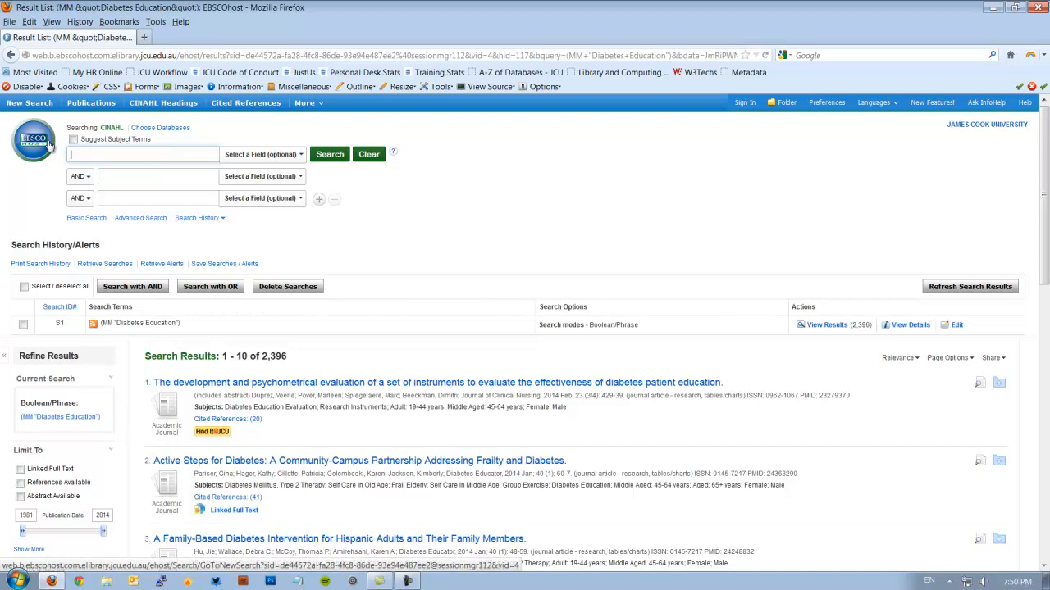
- Look up CINAHL Headings matching 'aboriginal and torres strait islanders' with Suggest Subject Terms on
{"action": "left_click", "coordinate": [72, 140]}
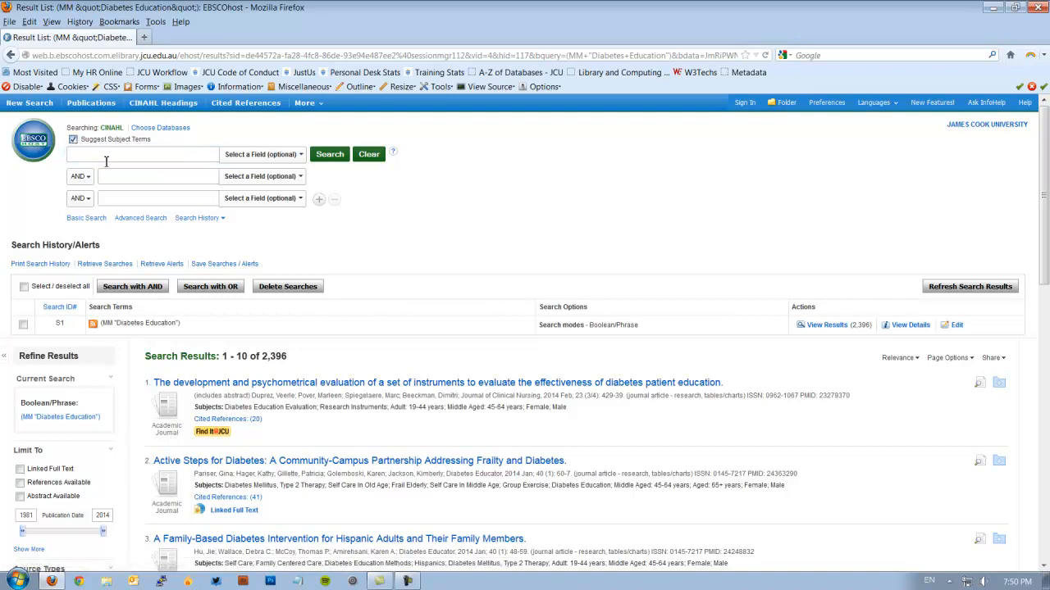
{"action": "type", "text": "aboriginal and torres strait islanders"}
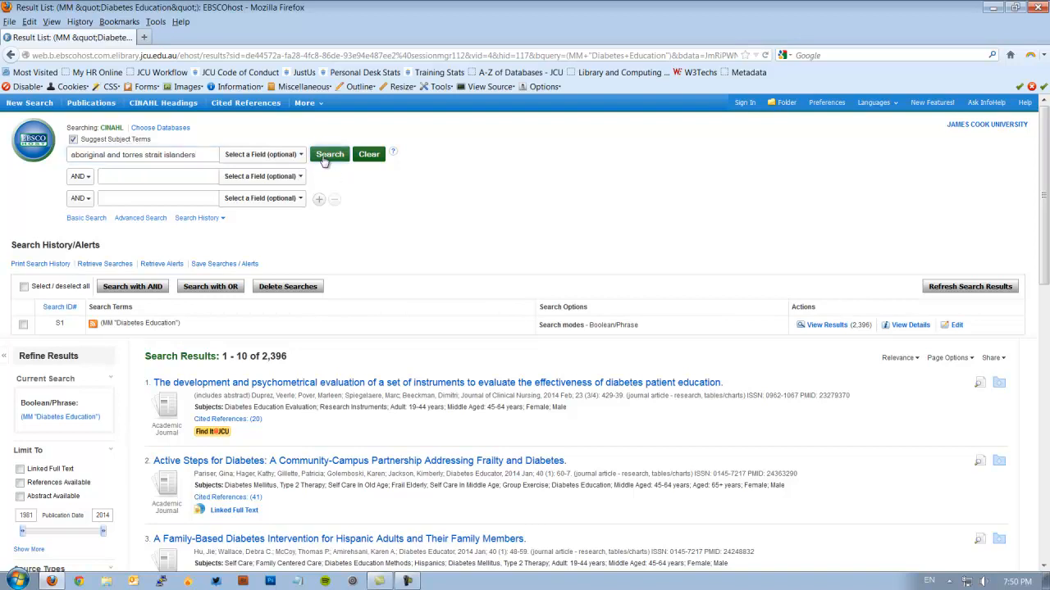
{"action": "left_click", "coordinate": [328, 154]}
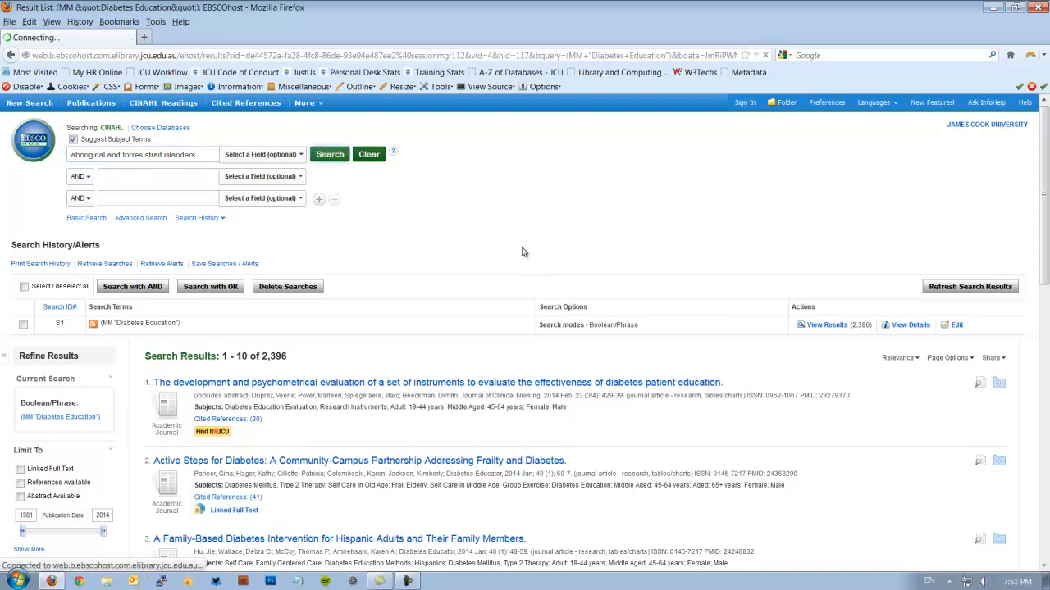
{"action": "left_click", "coordinate": [162, 101]}
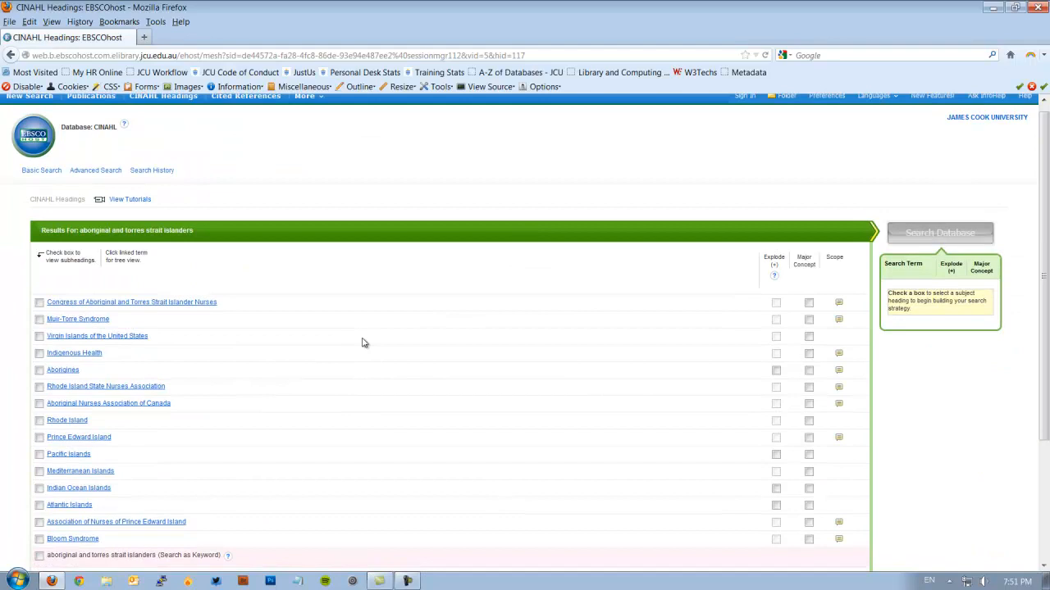
{"action": "scroll", "scroll_direction": "down", "scroll_amount": 3}
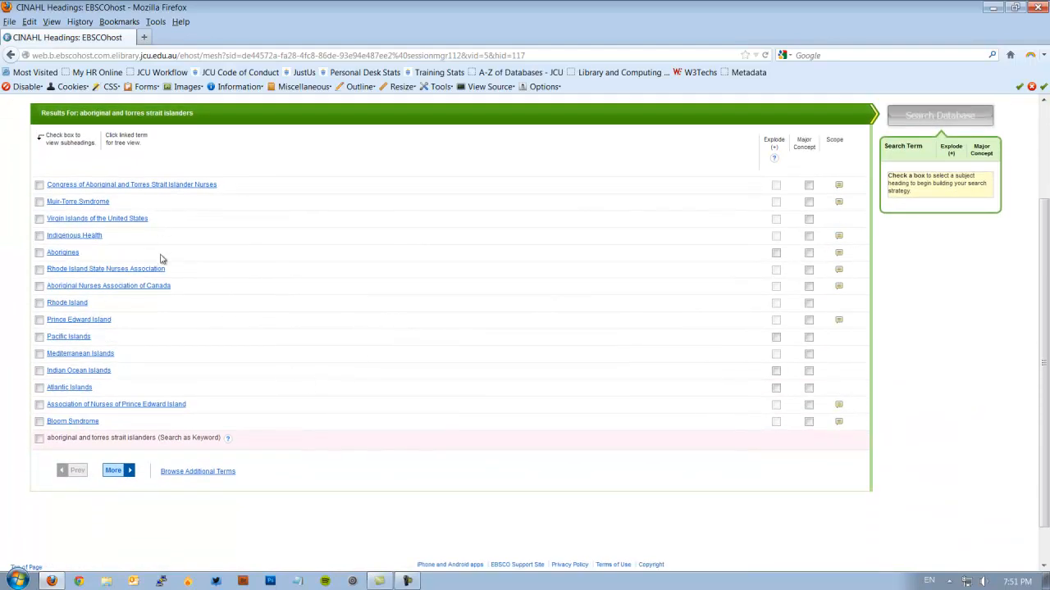
{"action": "mouse_move", "coordinate": [171, 200]}
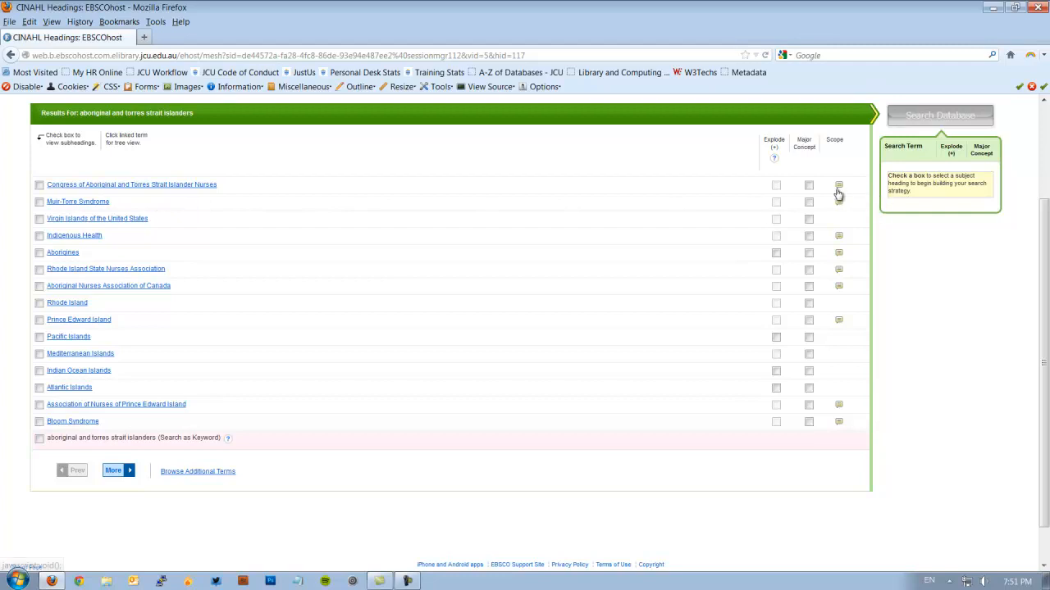
- Read the scope notes for Indigenous Health and Aborigines, then view the Aborigines tree
{"action": "left_click", "coordinate": [838, 184]}
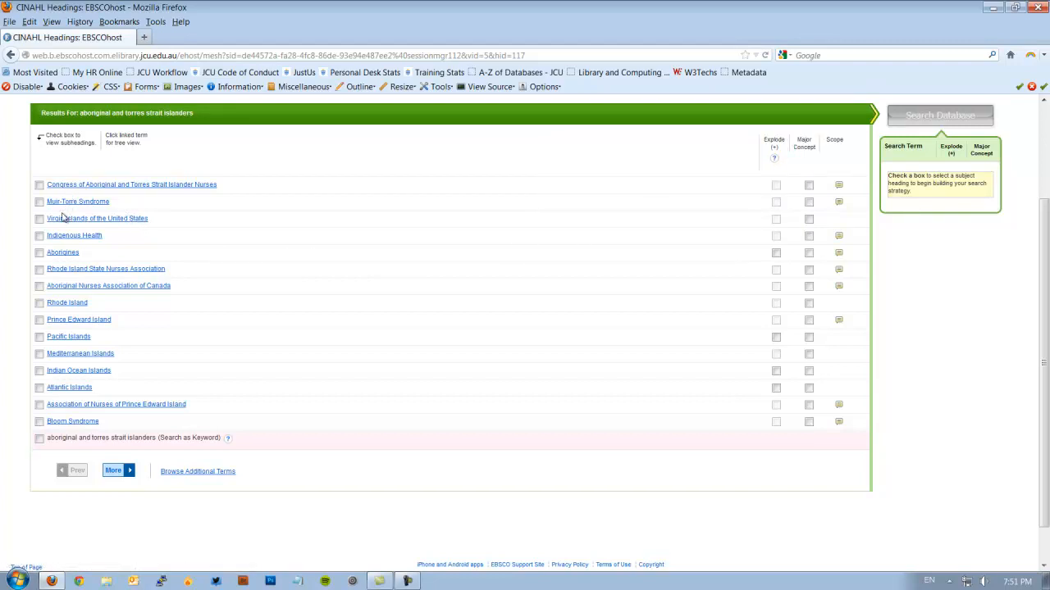
{"action": "mouse_move", "coordinate": [272, 243]}
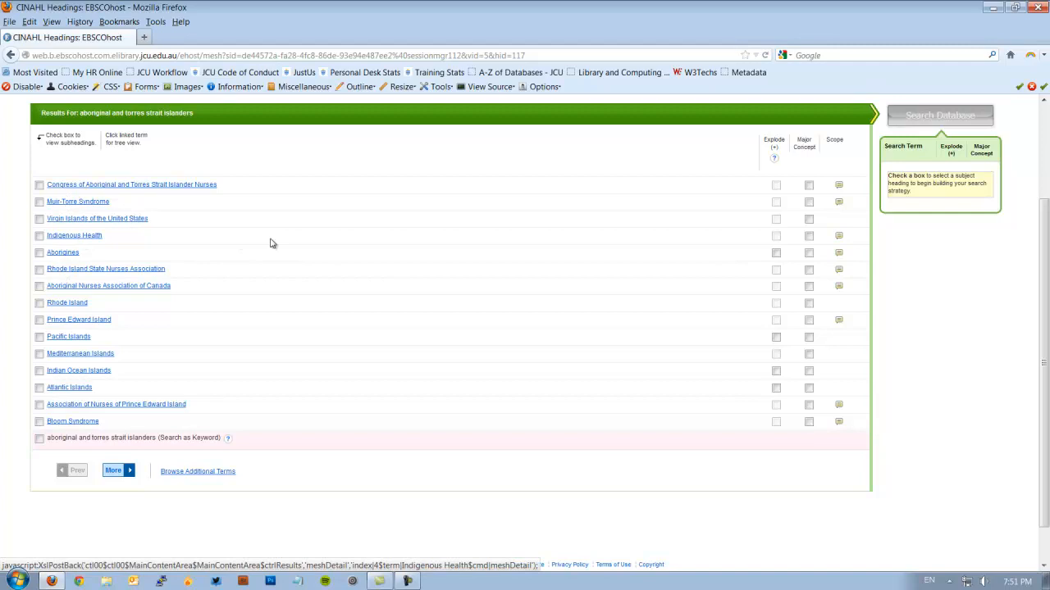
{"action": "left_click", "coordinate": [838, 236]}
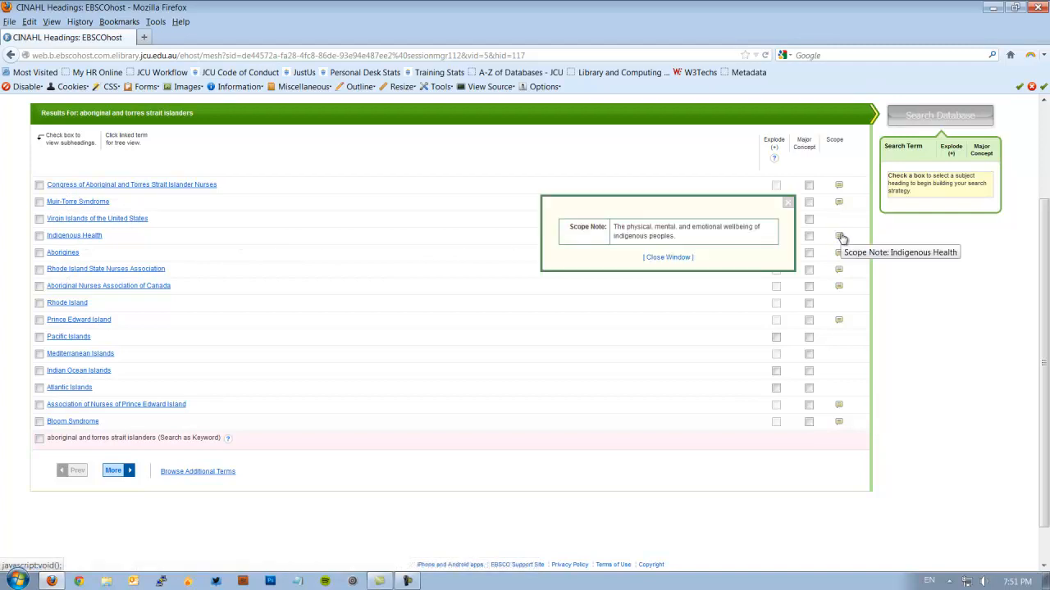
{"action": "mouse_move", "coordinate": [686, 239]}
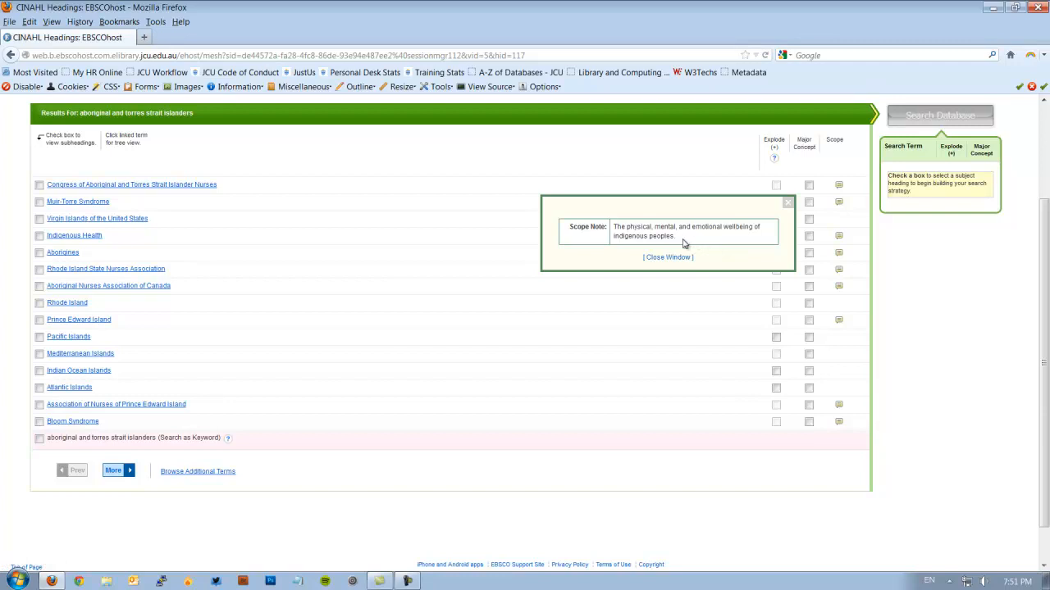
{"action": "mouse_move", "coordinate": [771, 227]}
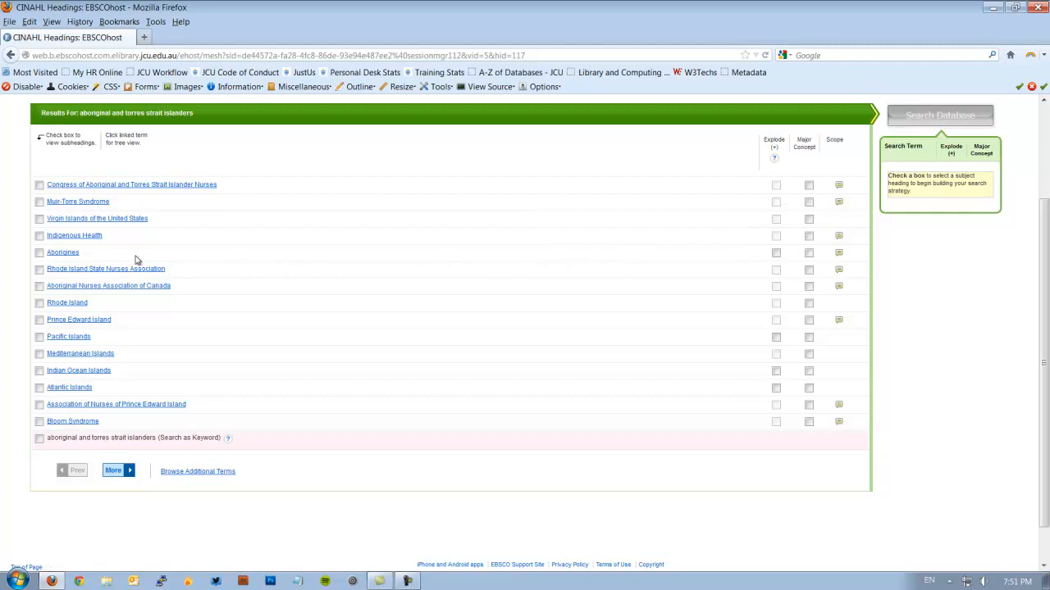
{"action": "mouse_move", "coordinate": [125, 237]}
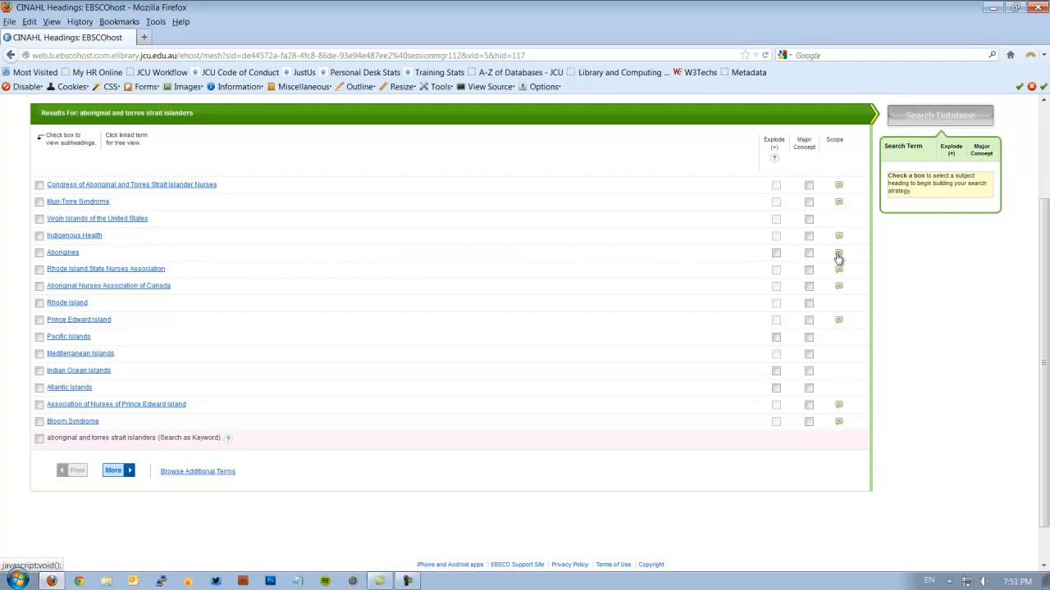
{"action": "left_click", "coordinate": [838, 252]}
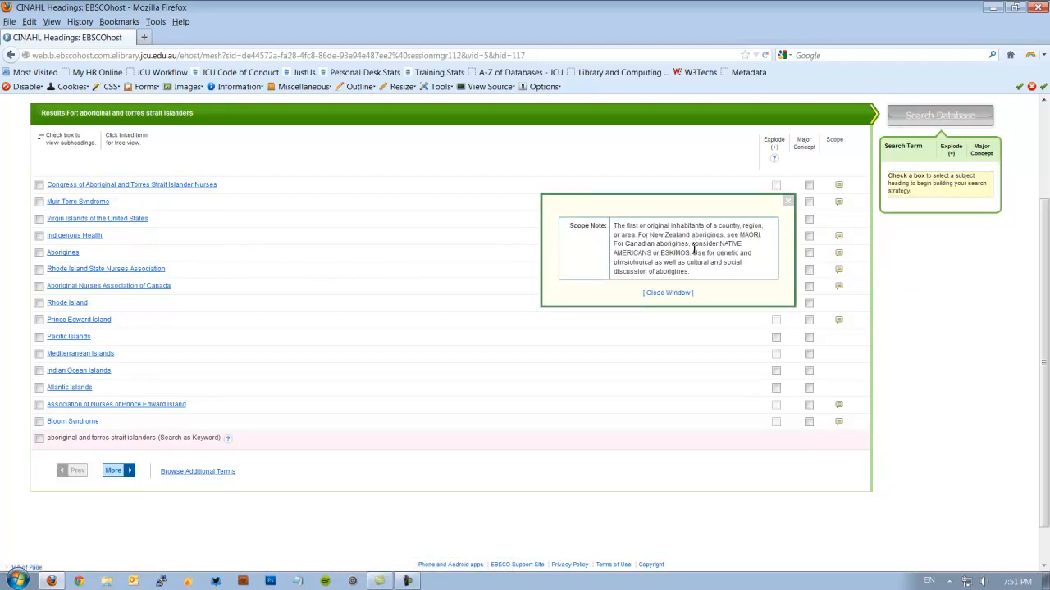
{"action": "mouse_move", "coordinate": [751, 245]}
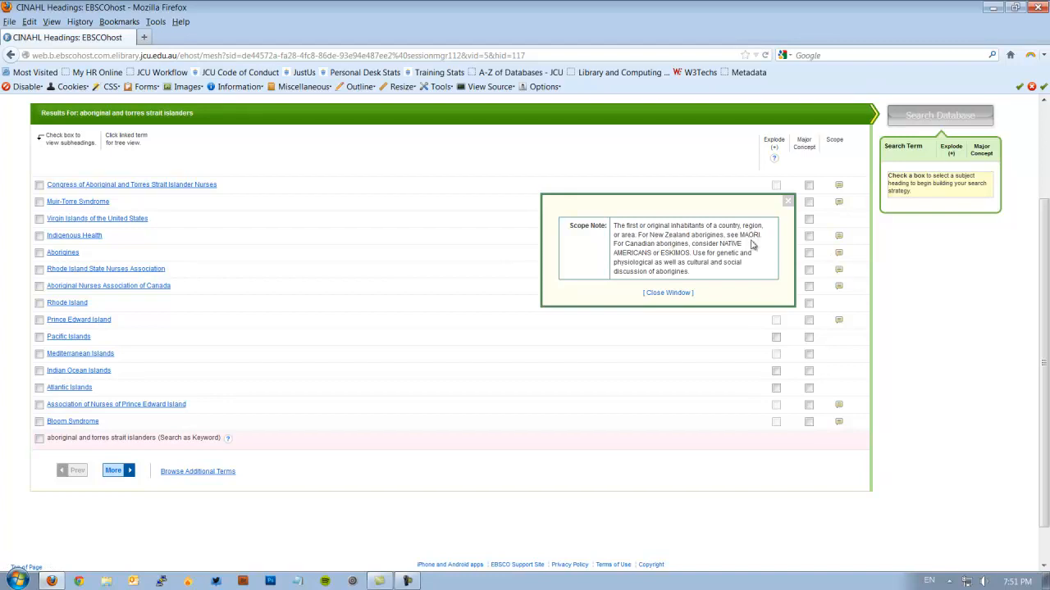
{"action": "mouse_move", "coordinate": [707, 254]}
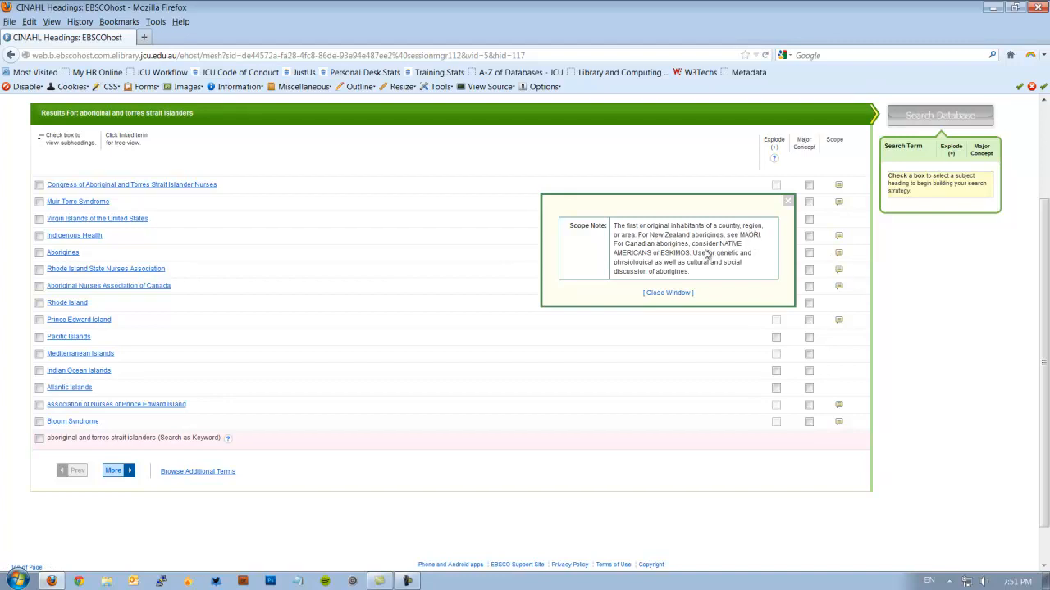
{"action": "mouse_move", "coordinate": [725, 262]}
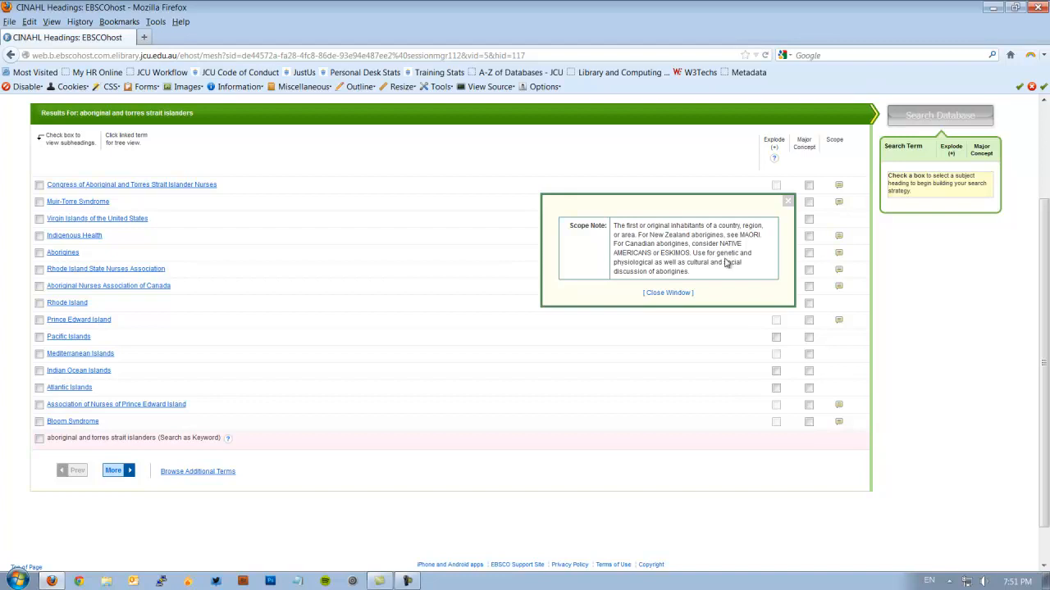
{"action": "mouse_move", "coordinate": [699, 275]}
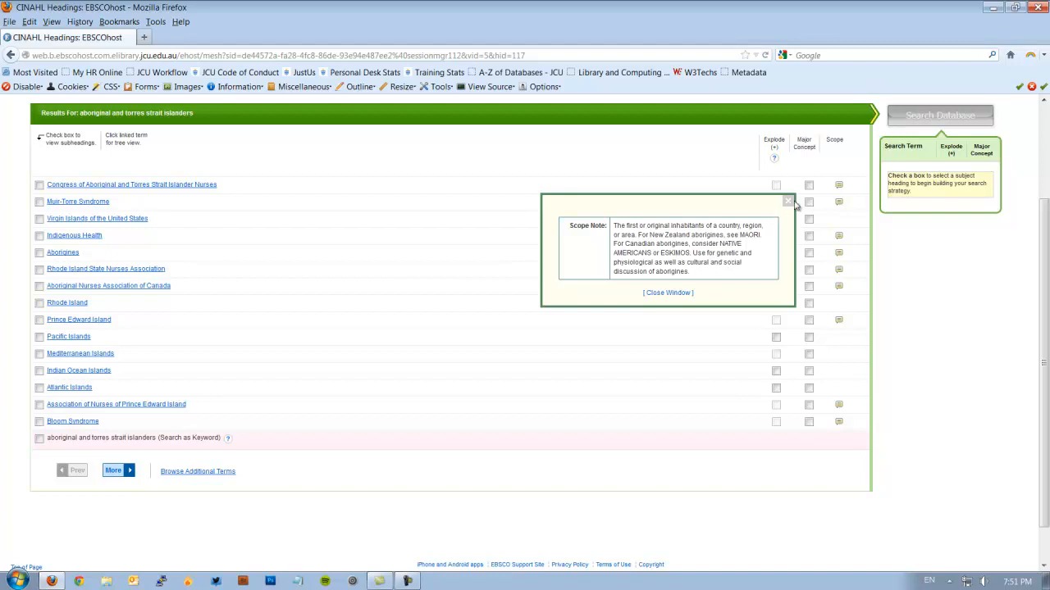
{"action": "left_click", "coordinate": [787, 200]}
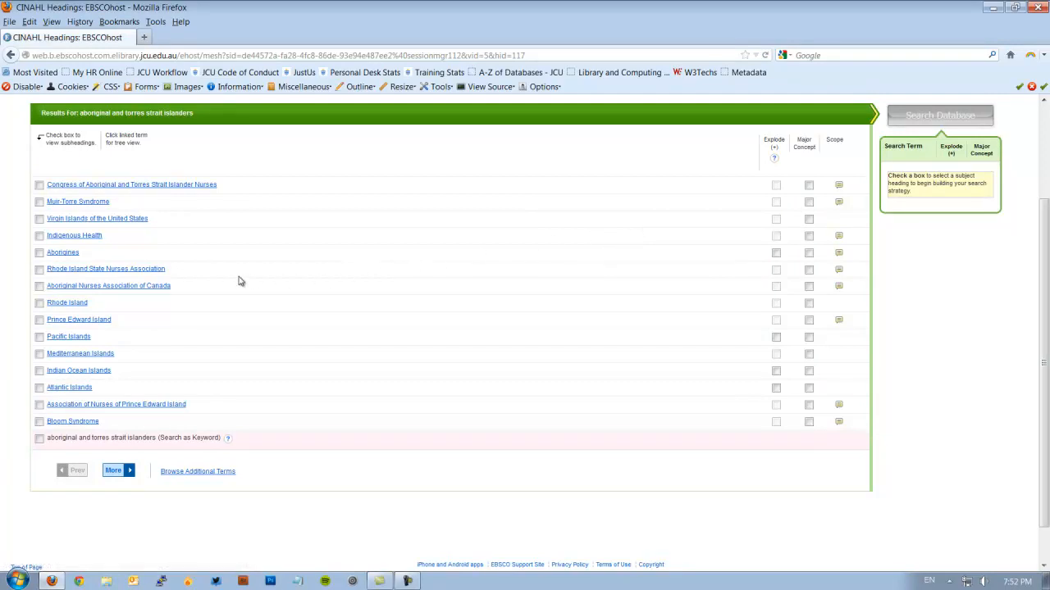
{"action": "mouse_move", "coordinate": [98, 302]}
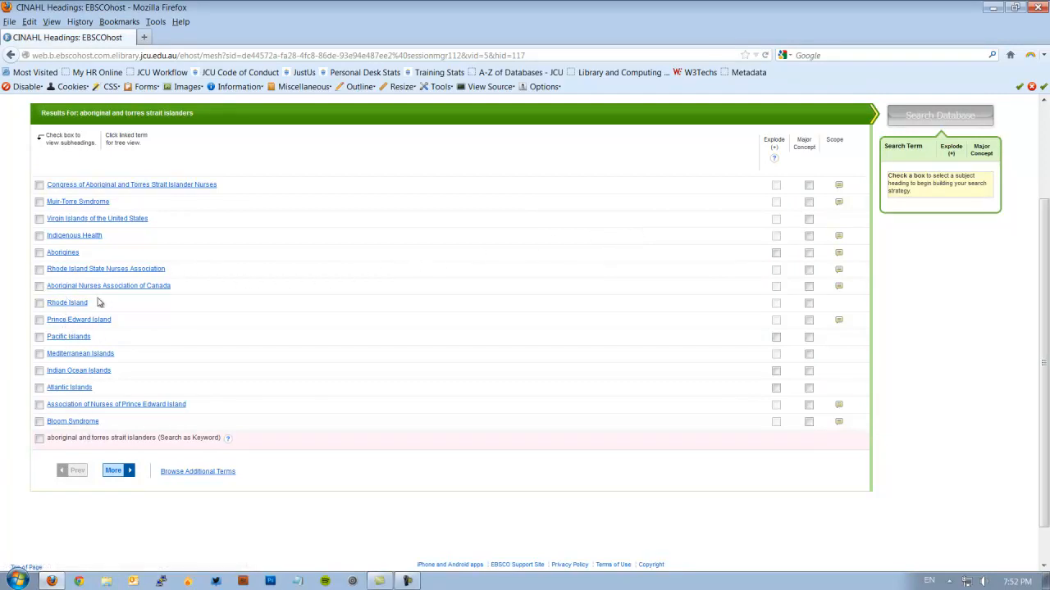
{"action": "mouse_move", "coordinate": [79, 251]}
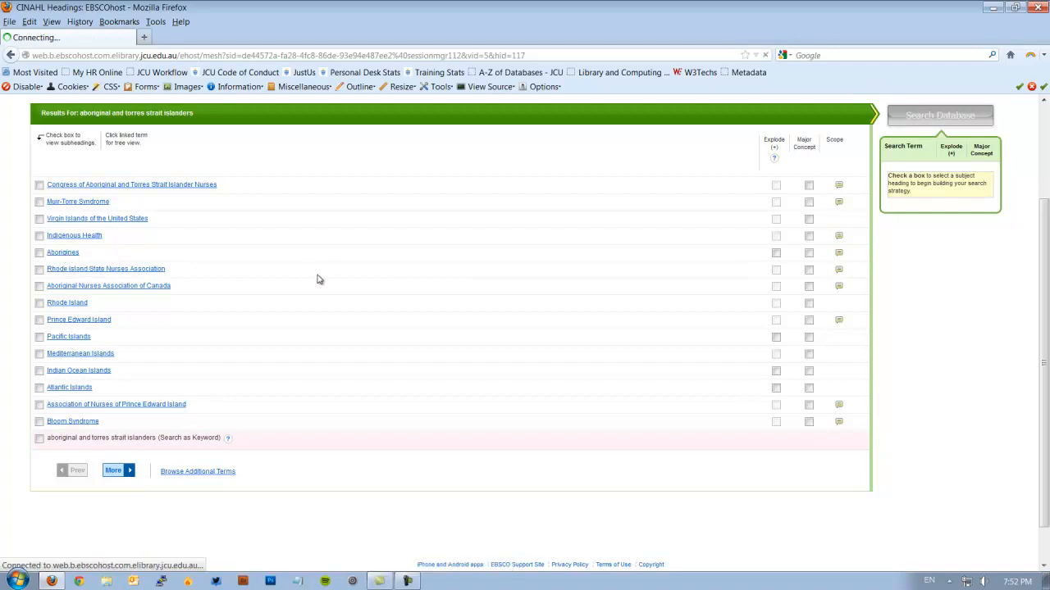
{"action": "left_click", "coordinate": [62, 253]}
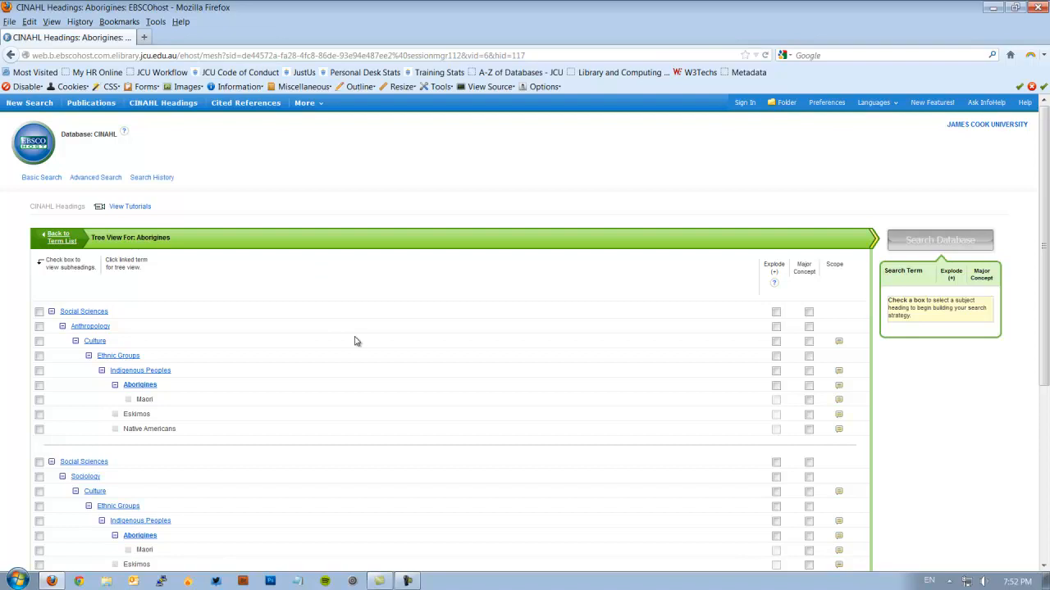
- Select Aborigines as a major concept with all subheadings and run Search Database
{"action": "scroll", "scroll_direction": "down", "scroll_amount": 3}
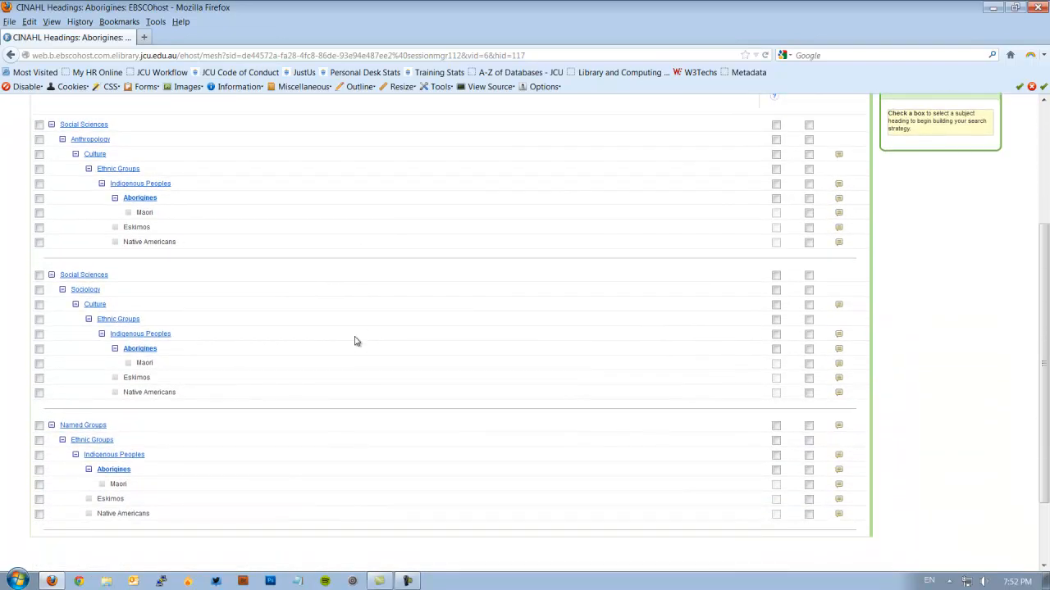
{"action": "mouse_move", "coordinate": [138, 223]}
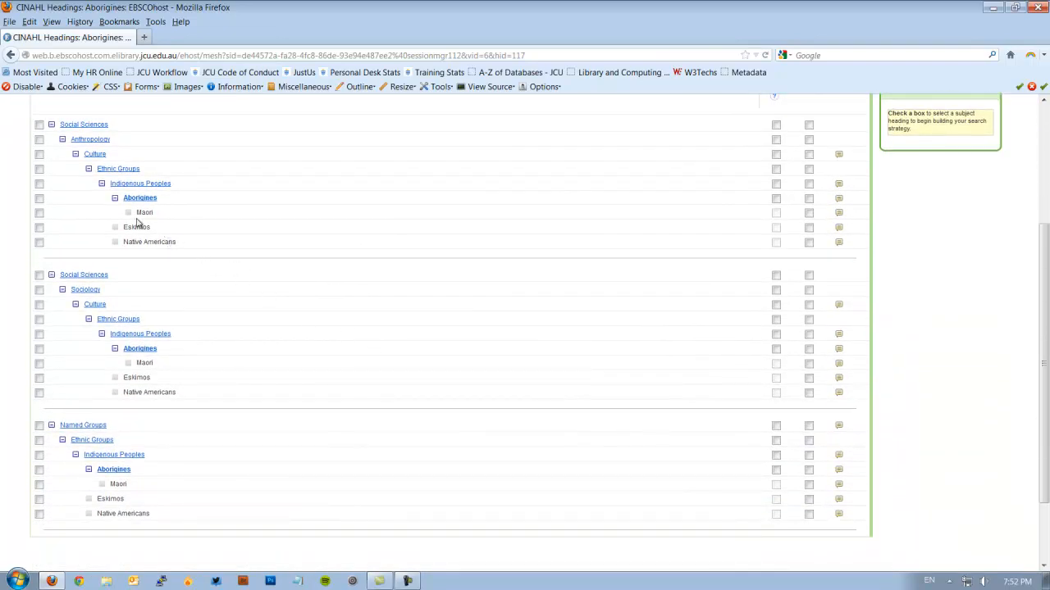
{"action": "mouse_move", "coordinate": [759, 222]}
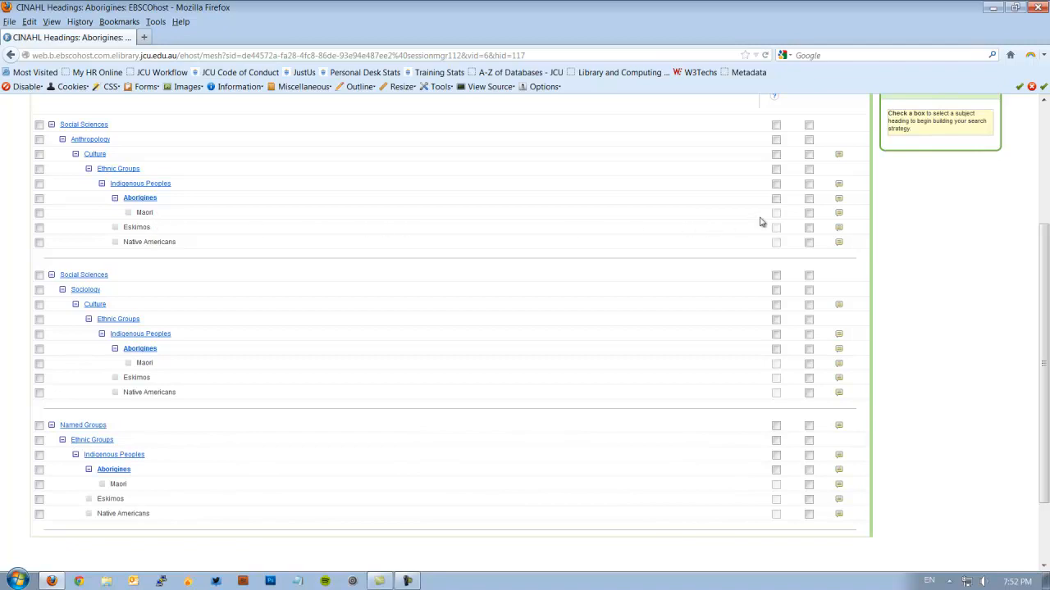
{"action": "mouse_move", "coordinate": [256, 203]}
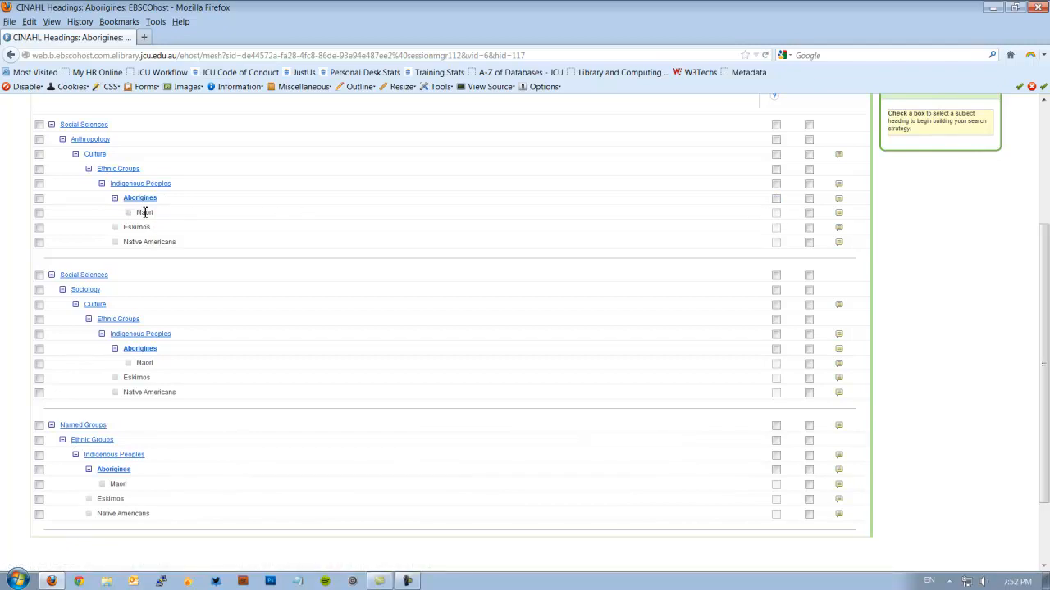
{"action": "mouse_move", "coordinate": [174, 420]}
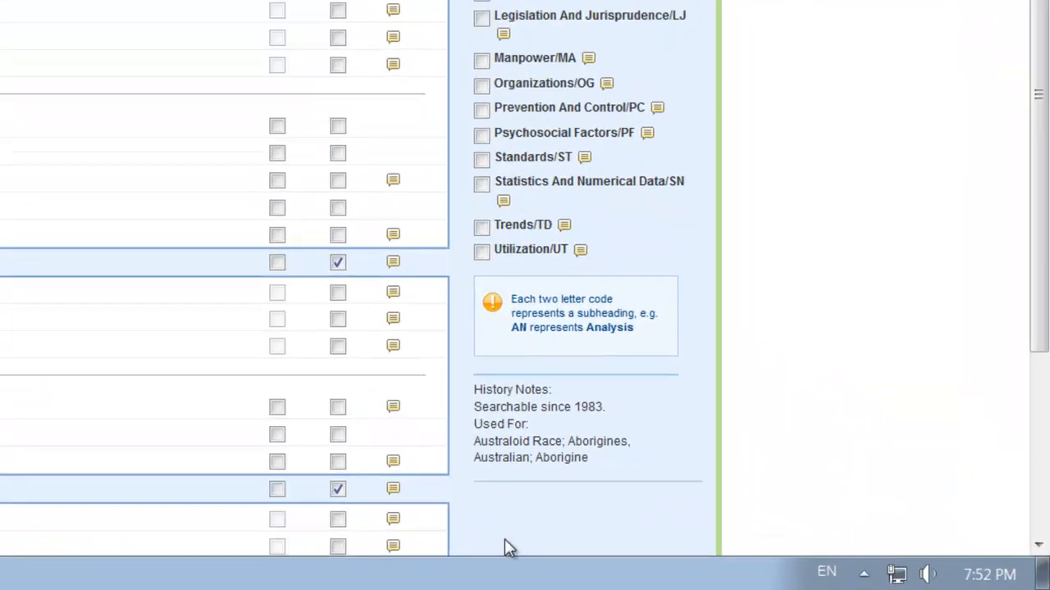
{"action": "scroll", "scroll_direction": "down", "scroll_amount": 3}
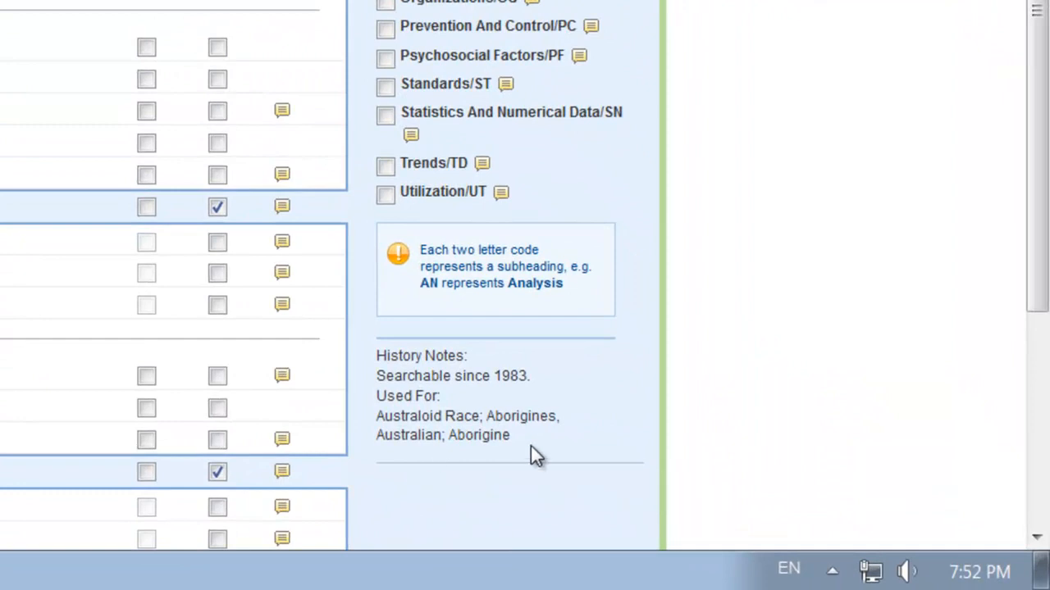
{"action": "mouse_move", "coordinate": [436, 466]}
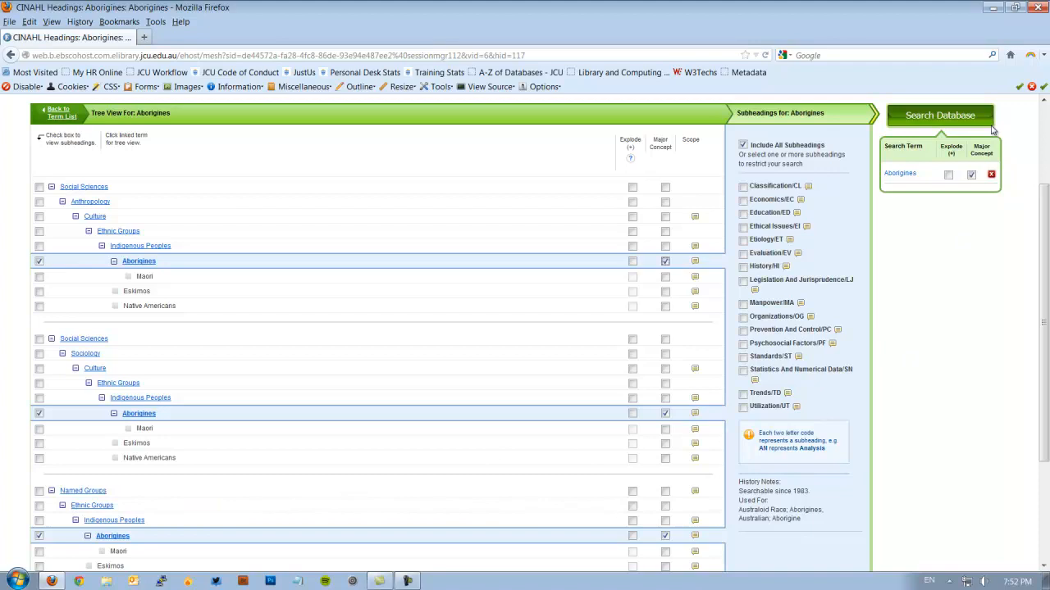
{"action": "left_click", "coordinate": [938, 115]}
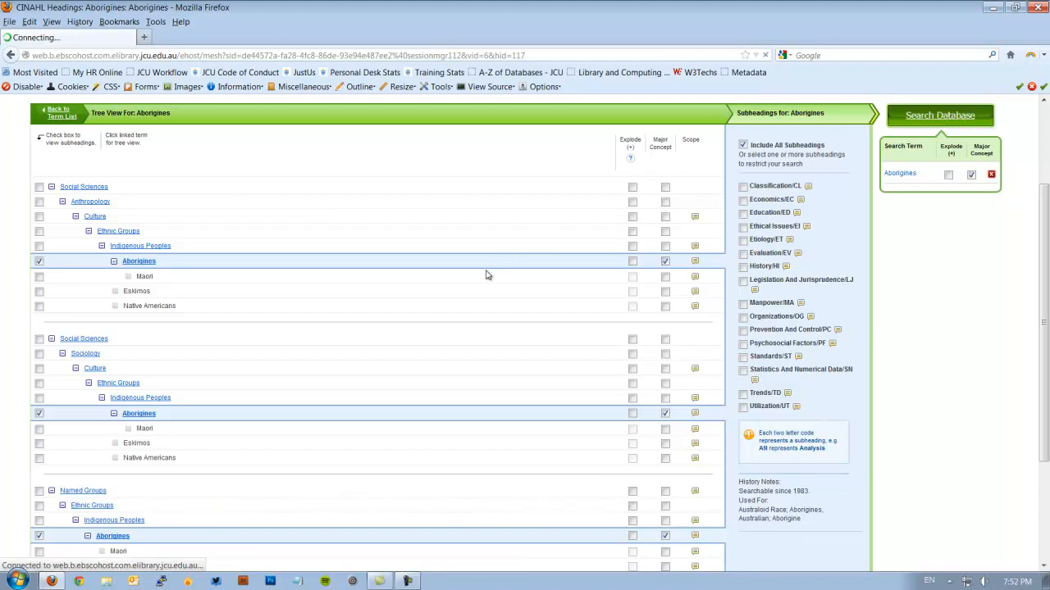
- Run the Aborigines search (1,452 results), then combine S1 and S2 with AND into S3
{"action": "left_click", "coordinate": [938, 114]}
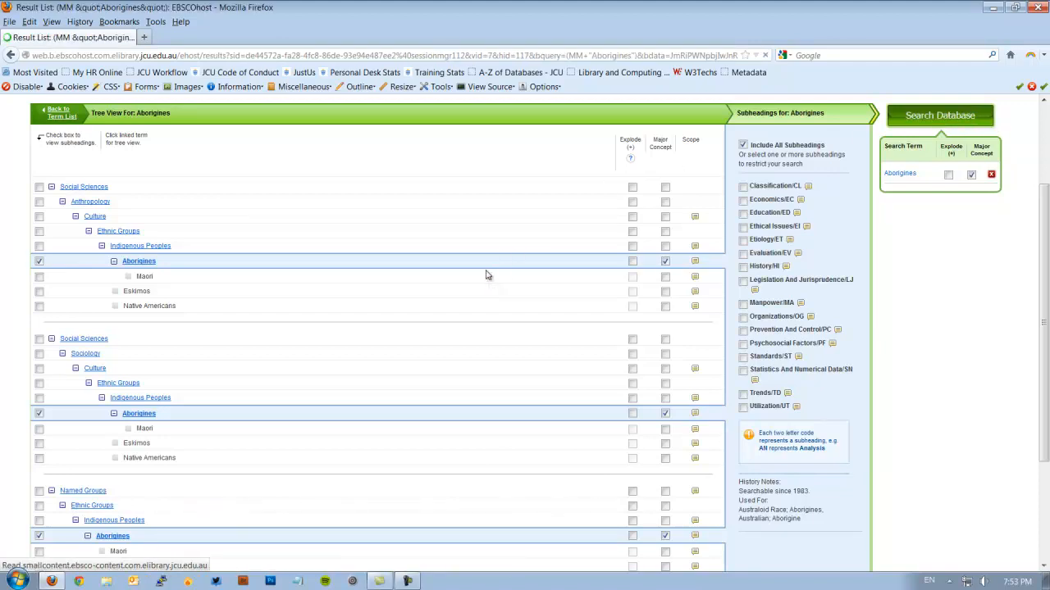
{"action": "left_click", "coordinate": [938, 115]}
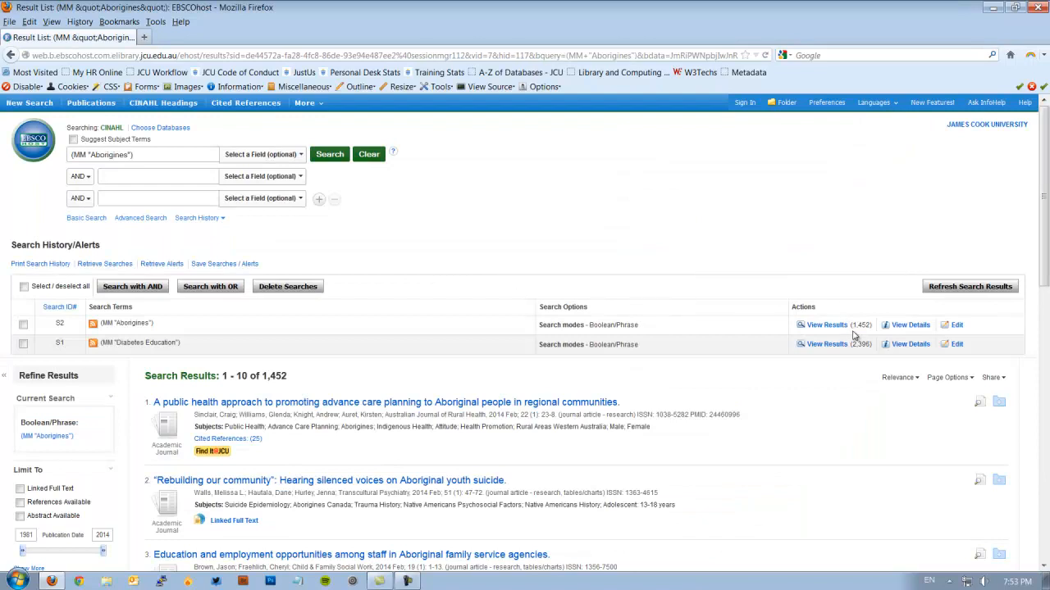
{"action": "mouse_move", "coordinate": [240, 193]}
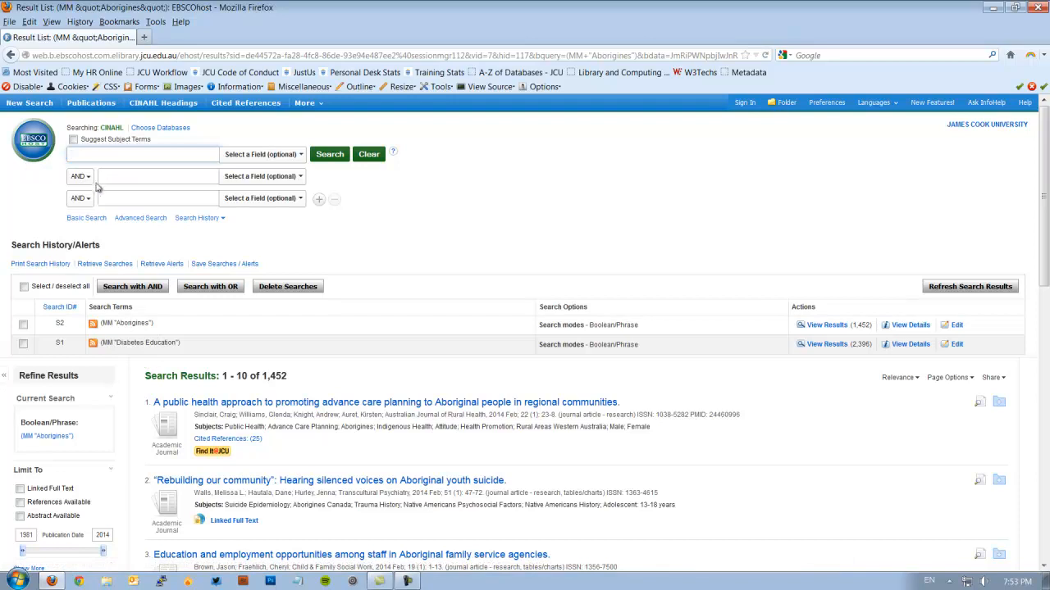
{"action": "mouse_move", "coordinate": [197, 168]}
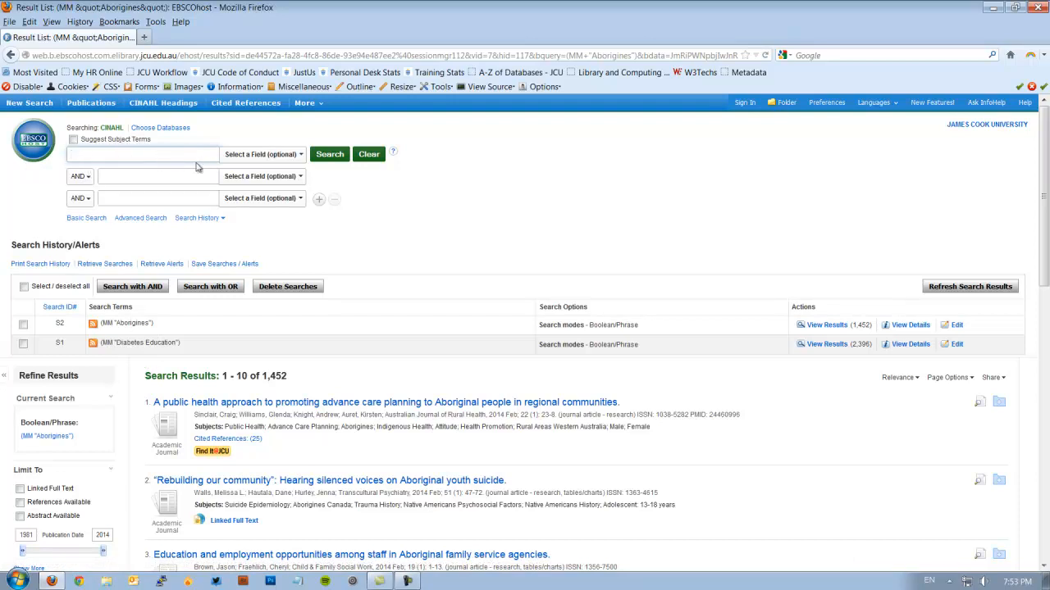
{"action": "left_click", "coordinate": [23, 325]}
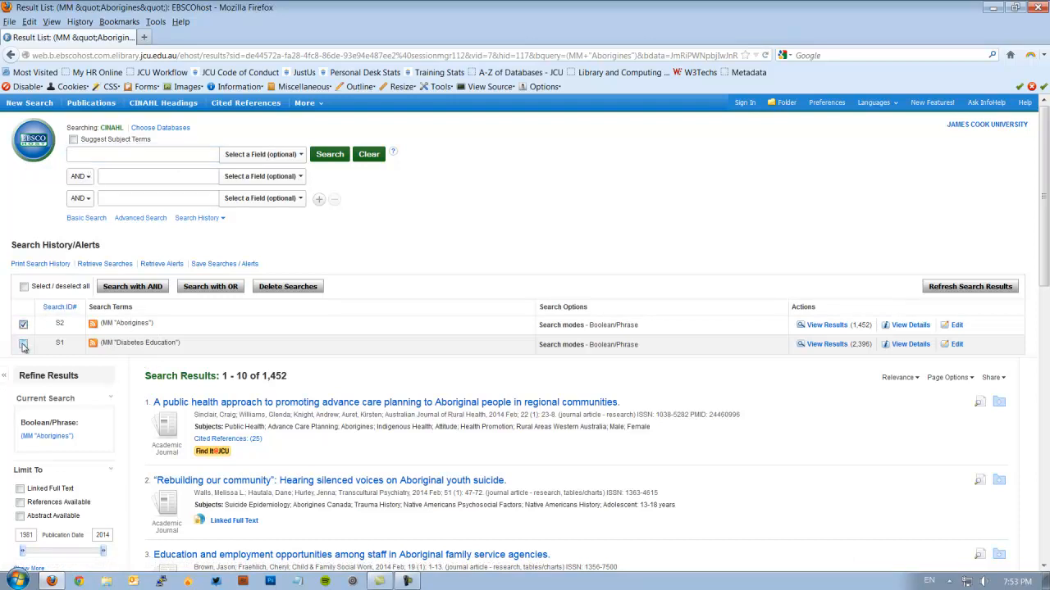
{"action": "left_click", "coordinate": [23, 286]}
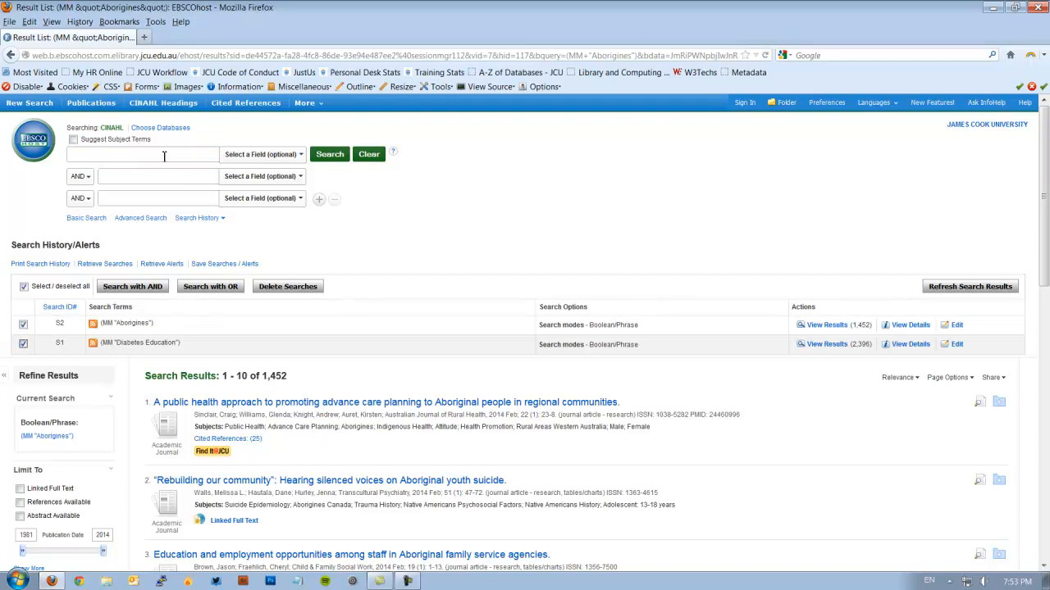
{"action": "mouse_move", "coordinate": [151, 233]}
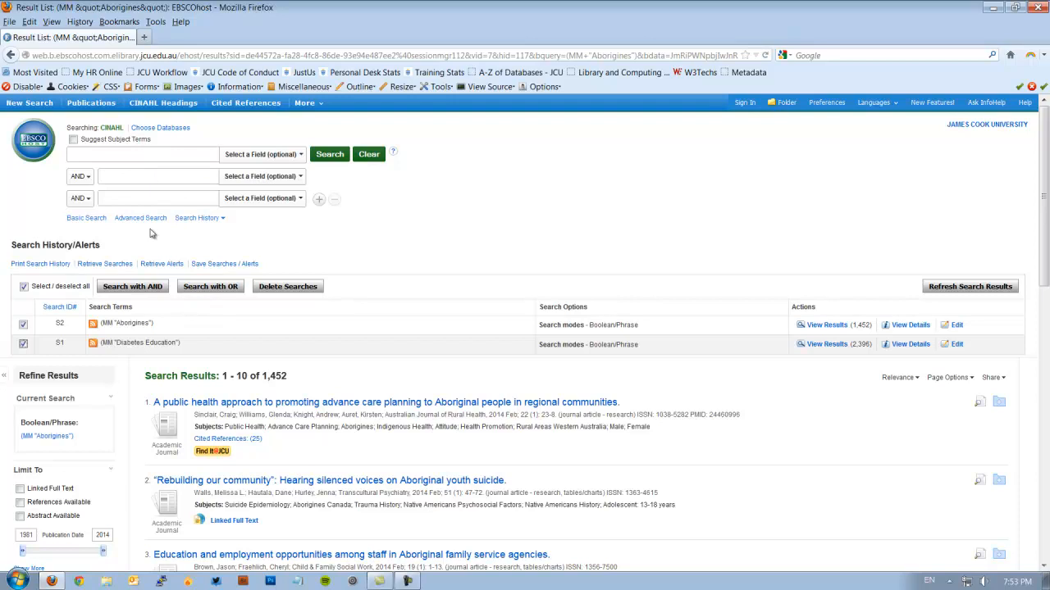
{"action": "mouse_move", "coordinate": [137, 343]}
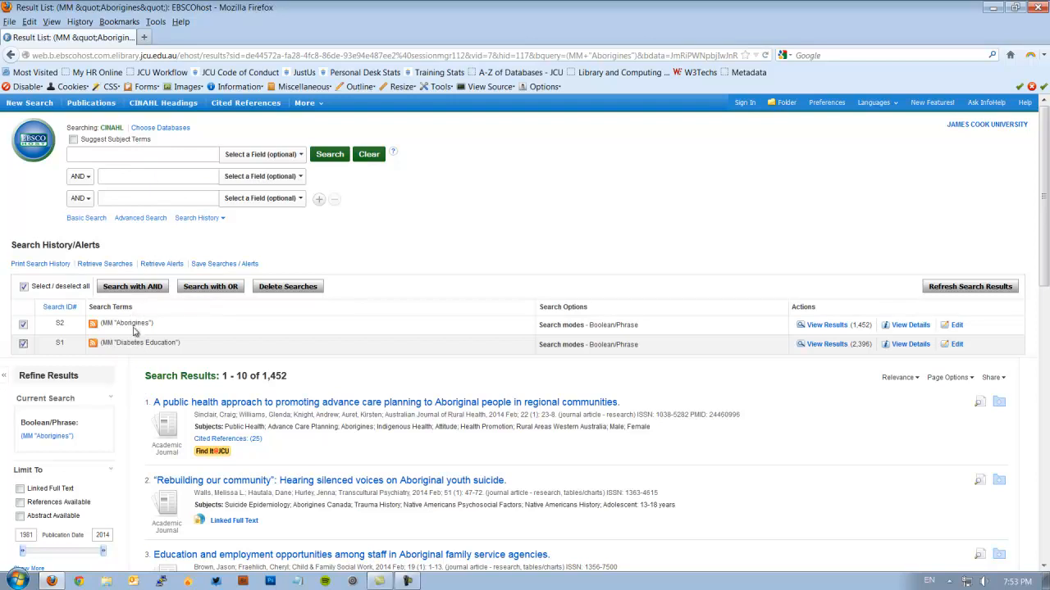
{"action": "mouse_move", "coordinate": [118, 243]}
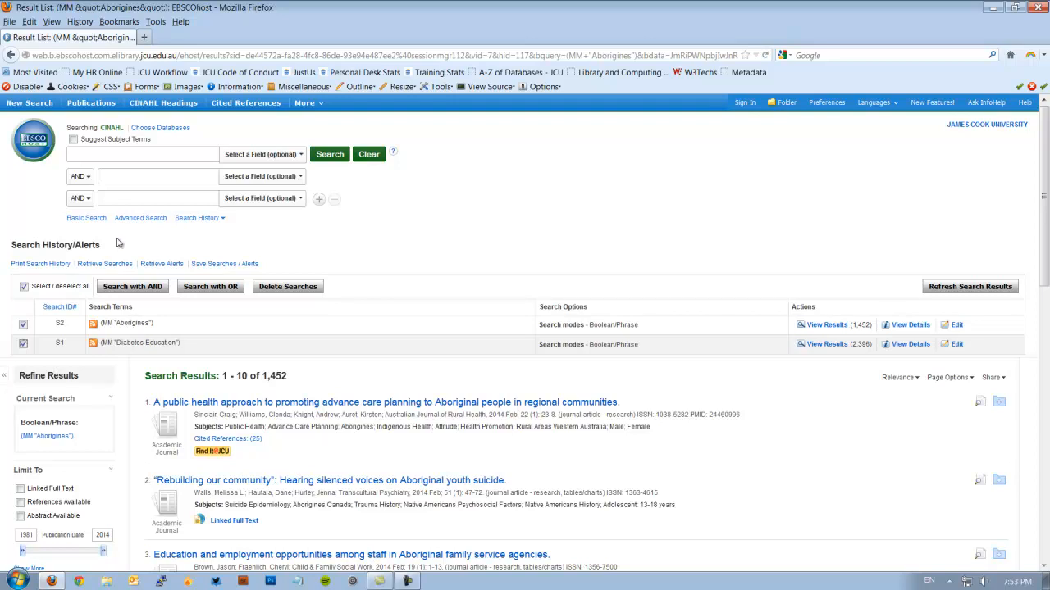
{"action": "left_click", "coordinate": [156, 176]}
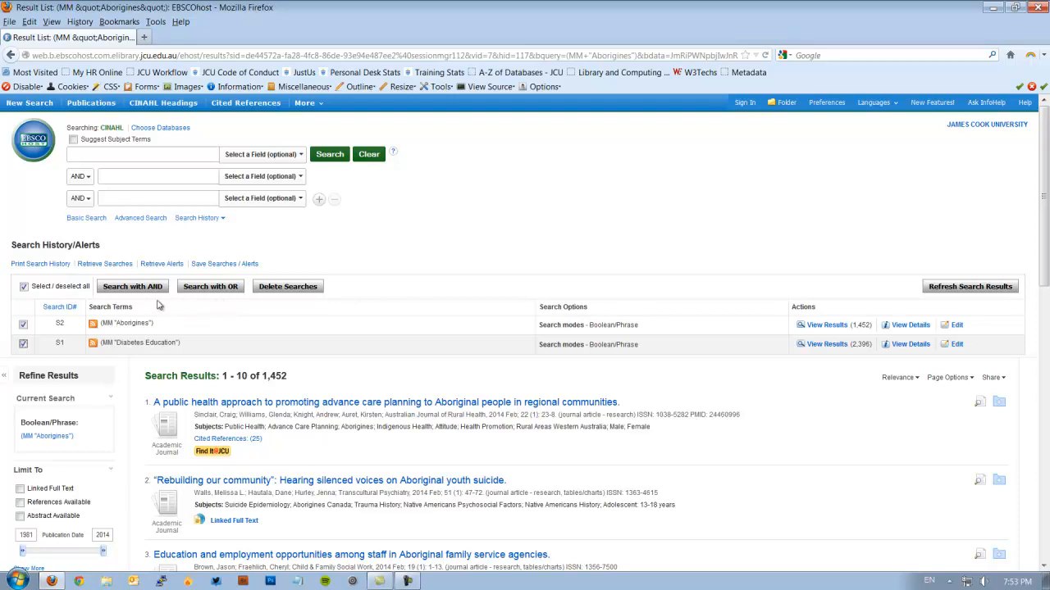
{"action": "mouse_move", "coordinate": [123, 336]}
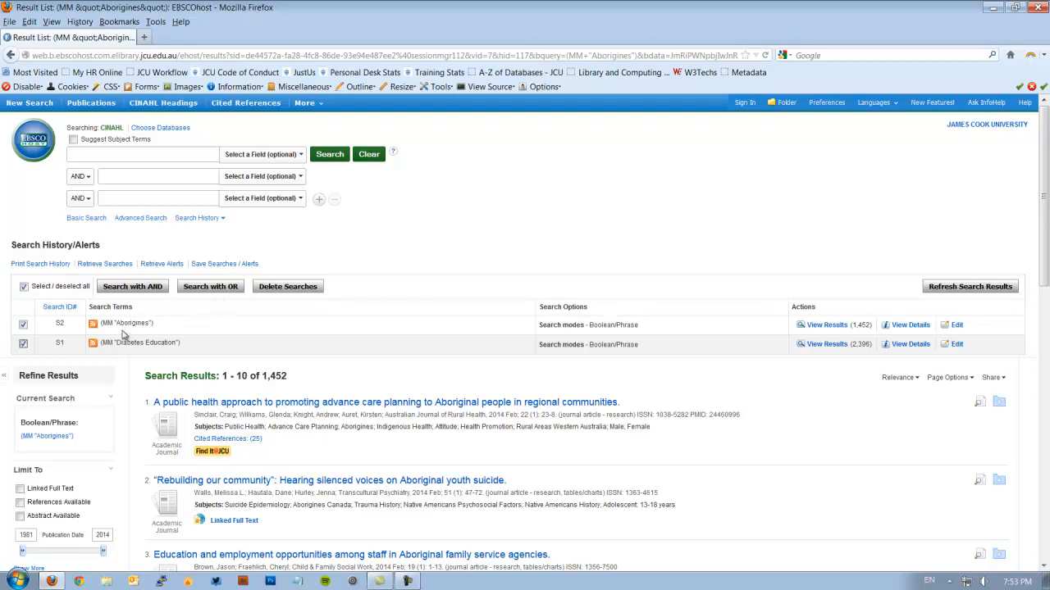
{"action": "mouse_move", "coordinate": [139, 302]}
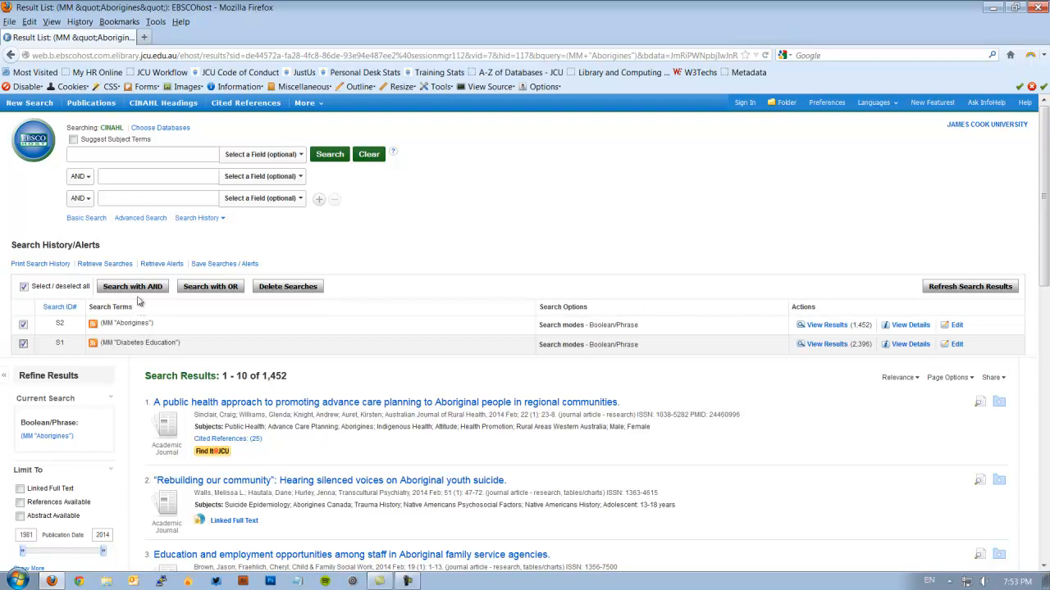
{"action": "mouse_move", "coordinate": [131, 319]}
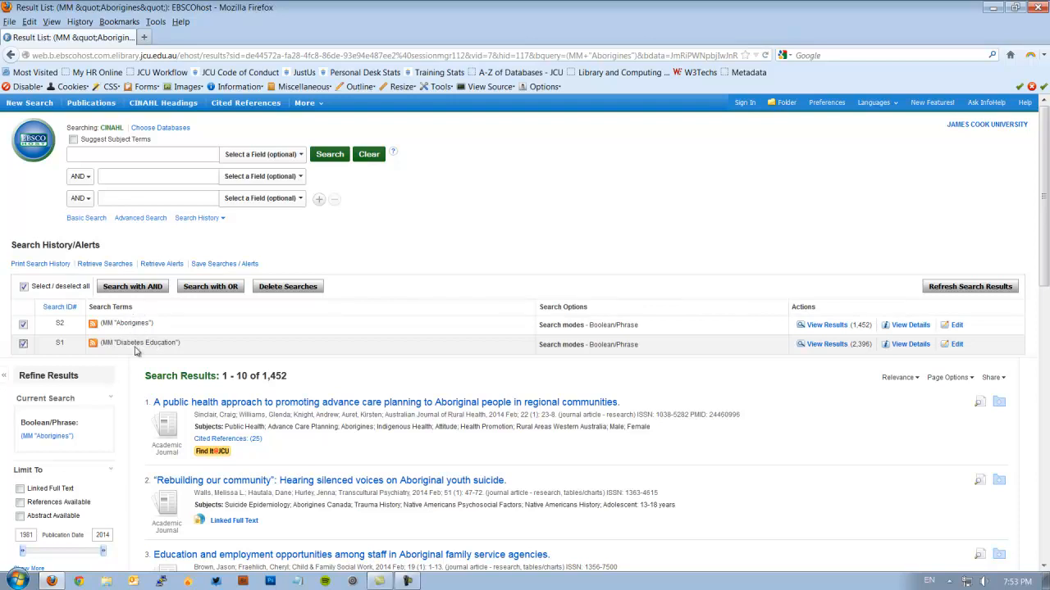
{"action": "mouse_move", "coordinate": [216, 305]}
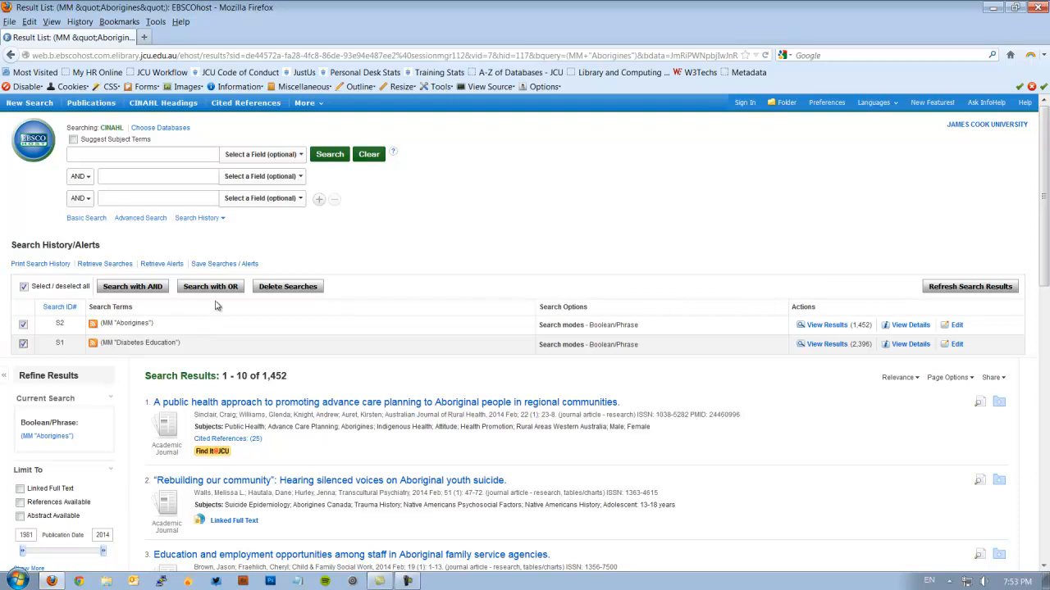
{"action": "mouse_move", "coordinate": [216, 305]}
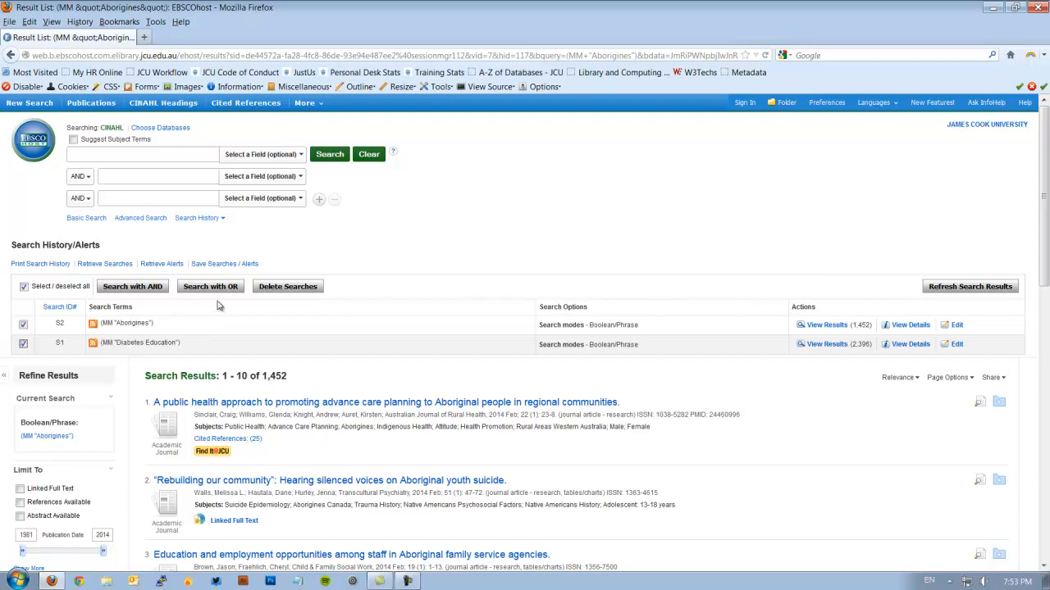
{"action": "mouse_move", "coordinate": [125, 351]}
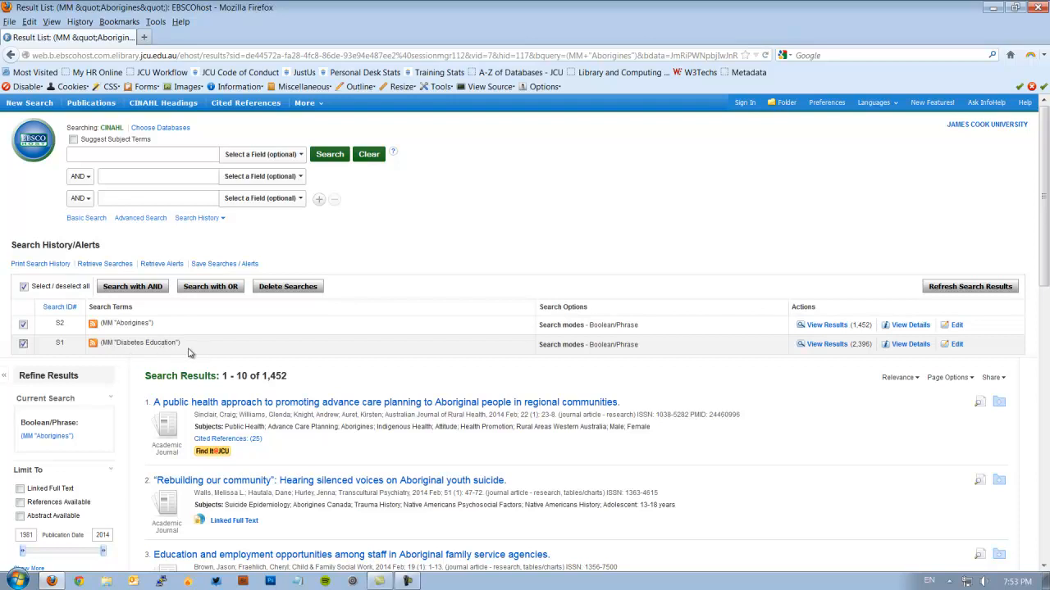
{"action": "mouse_move", "coordinate": [264, 354]}
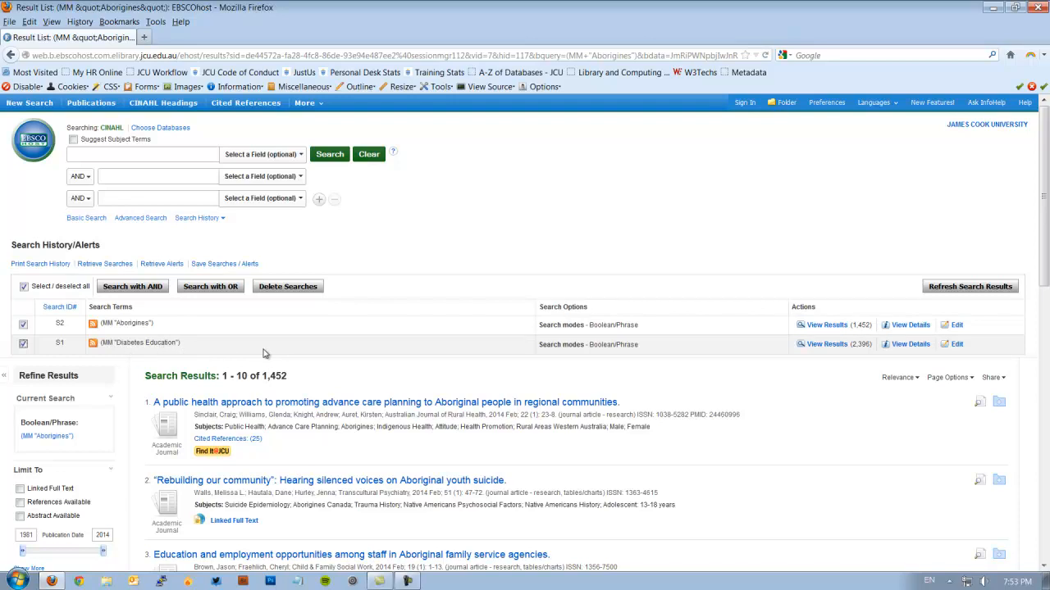
{"action": "mouse_move", "coordinate": [233, 346]}
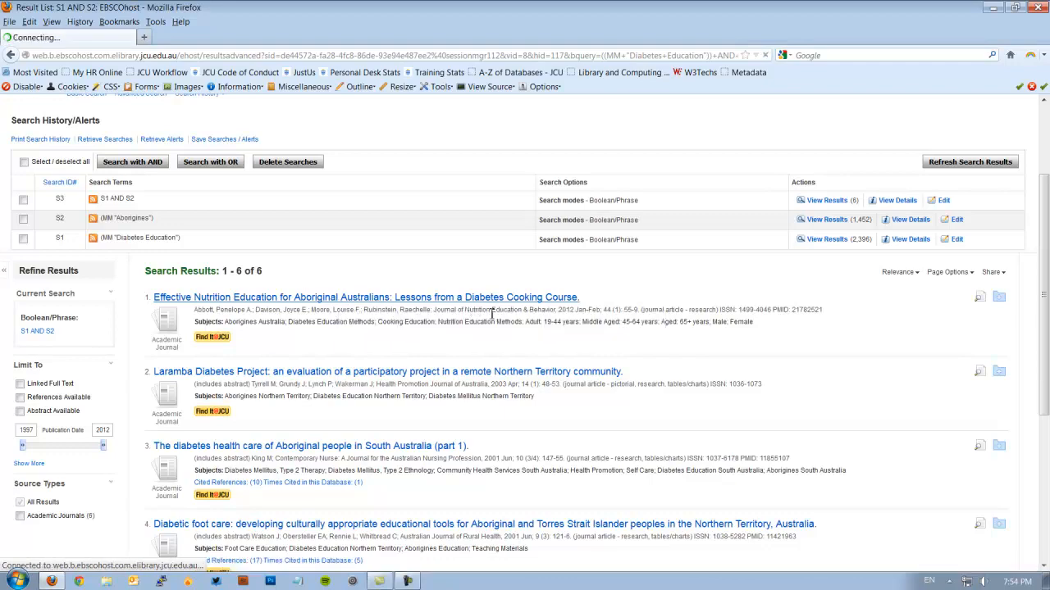
{"action": "left_click", "coordinate": [365, 297]}
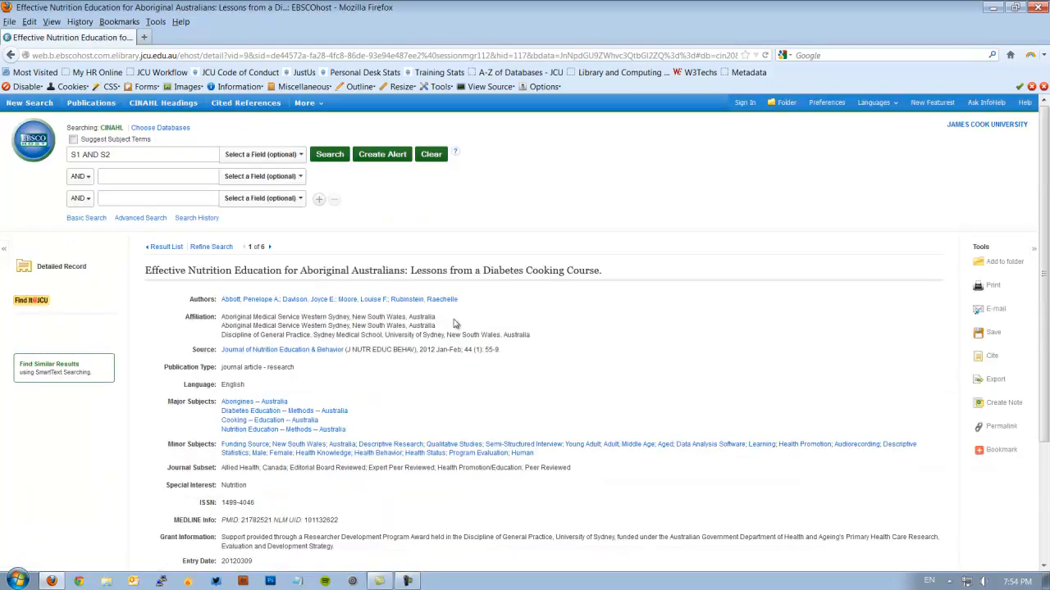
{"action": "scroll", "scroll_direction": "down", "scroll_amount": 3}
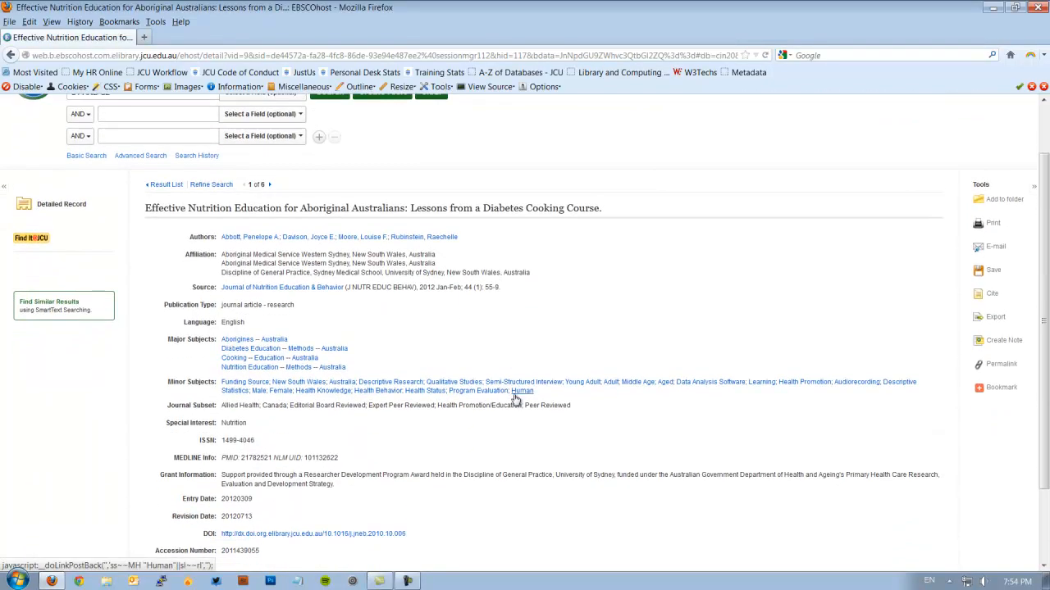
{"action": "mouse_move", "coordinate": [336, 446]}
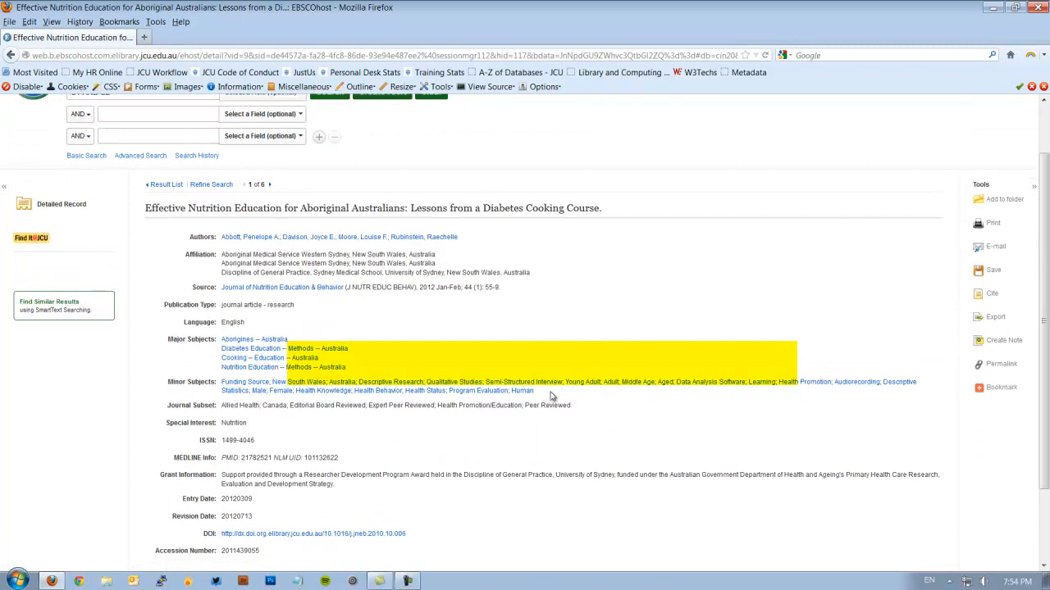
{"action": "mouse_move", "coordinate": [328, 367]}
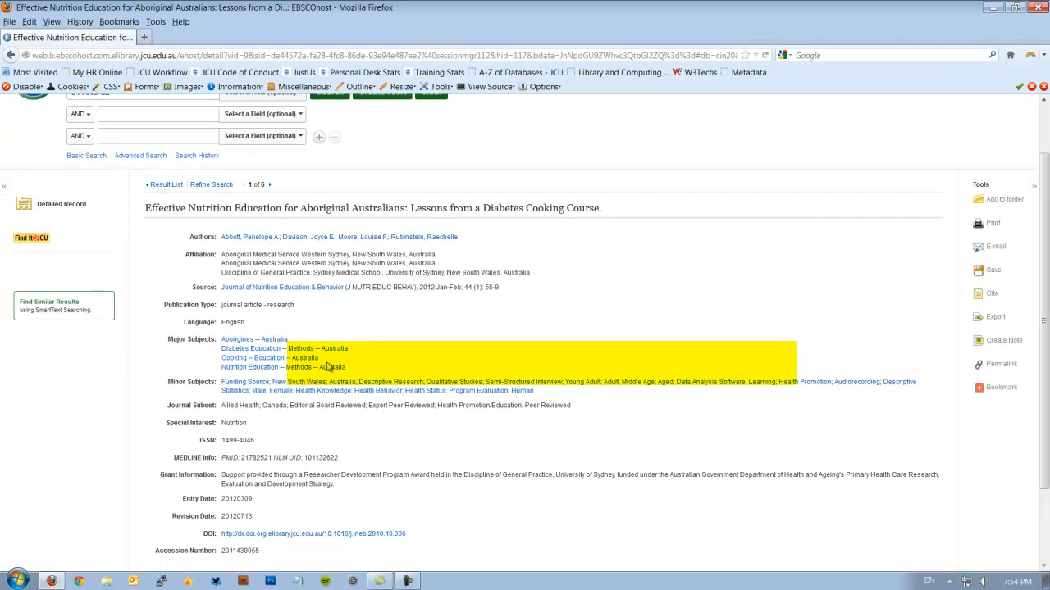
{"action": "mouse_move", "coordinate": [354, 335]}
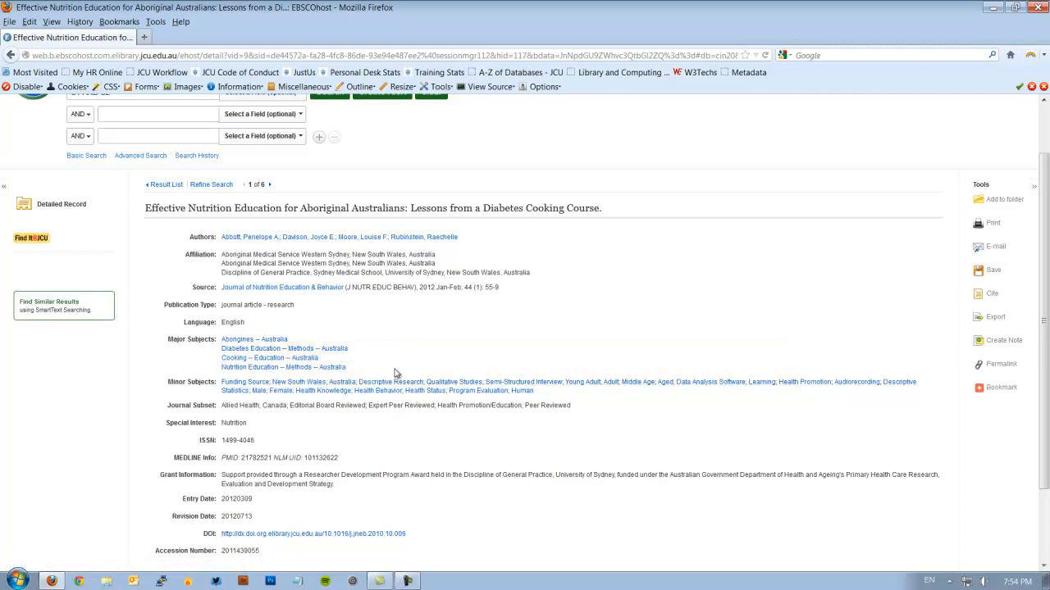
{"action": "left_click", "coordinate": [250, 236]}
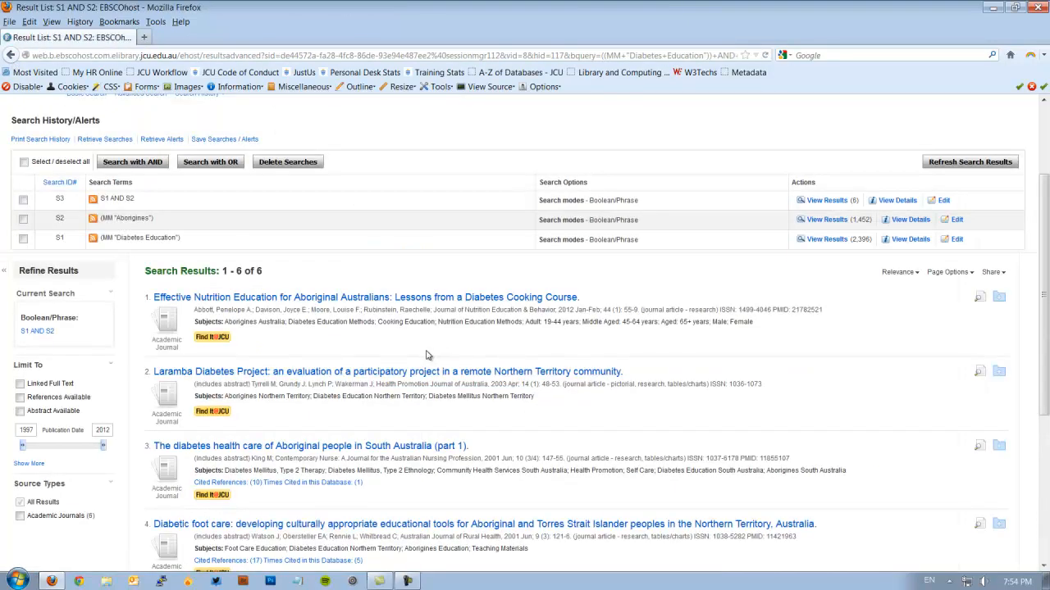
{"action": "mouse_move", "coordinate": [211, 338]}
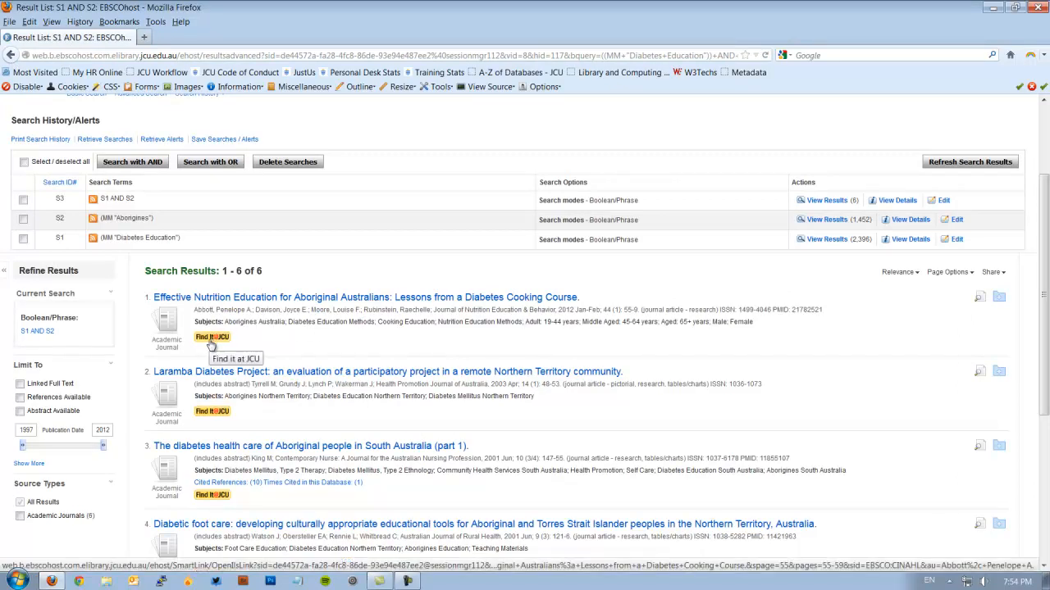
{"action": "mouse_move", "coordinate": [282, 348]}
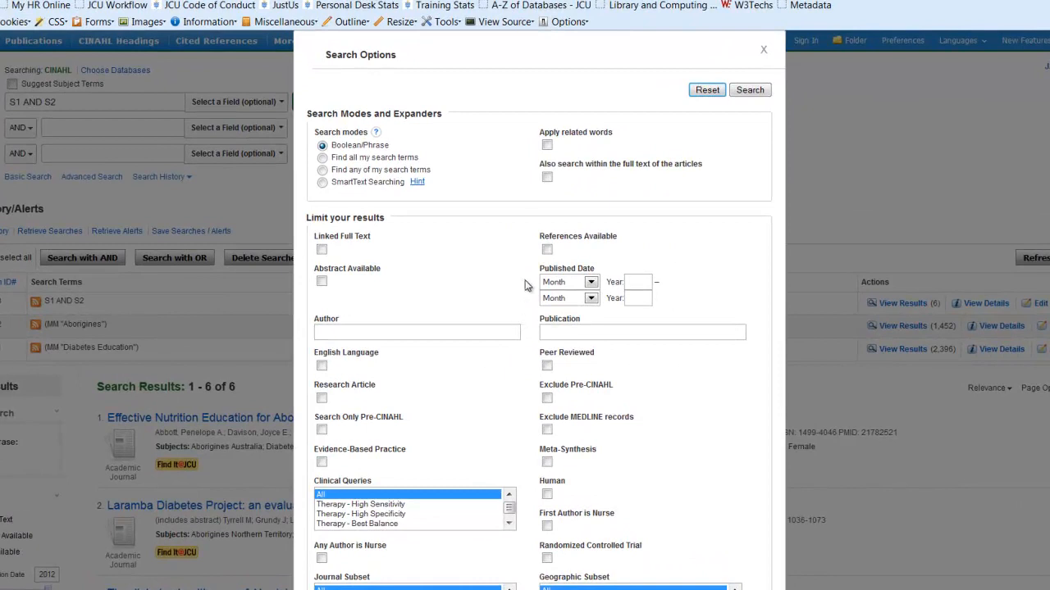
- Tick English Language and Peer Reviewed limits and enter Published Date 2009 to 2014
{"action": "left_click", "coordinate": [321, 366]}
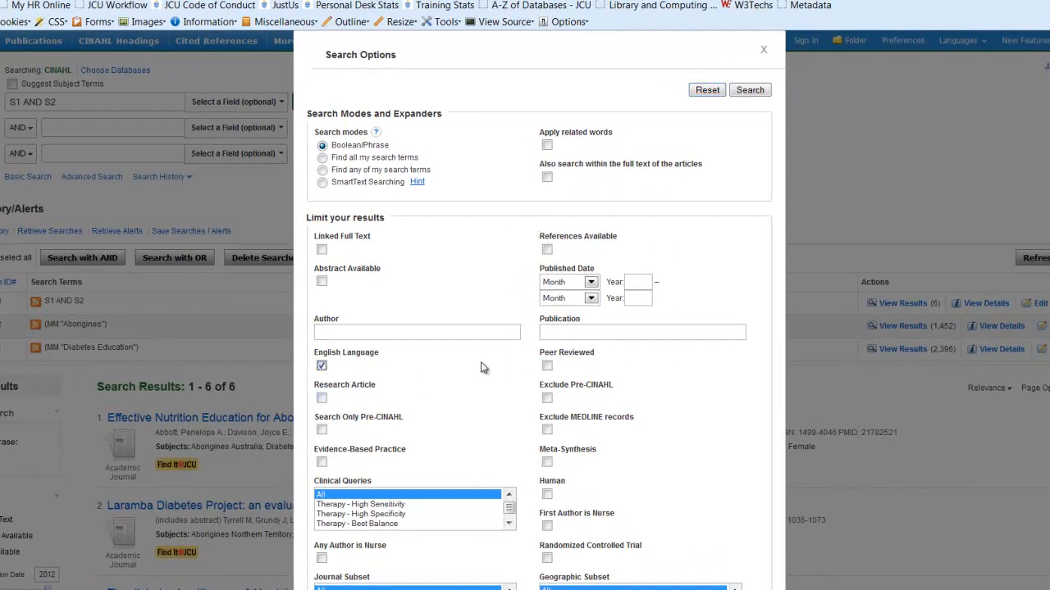
{"action": "left_click", "coordinate": [547, 365]}
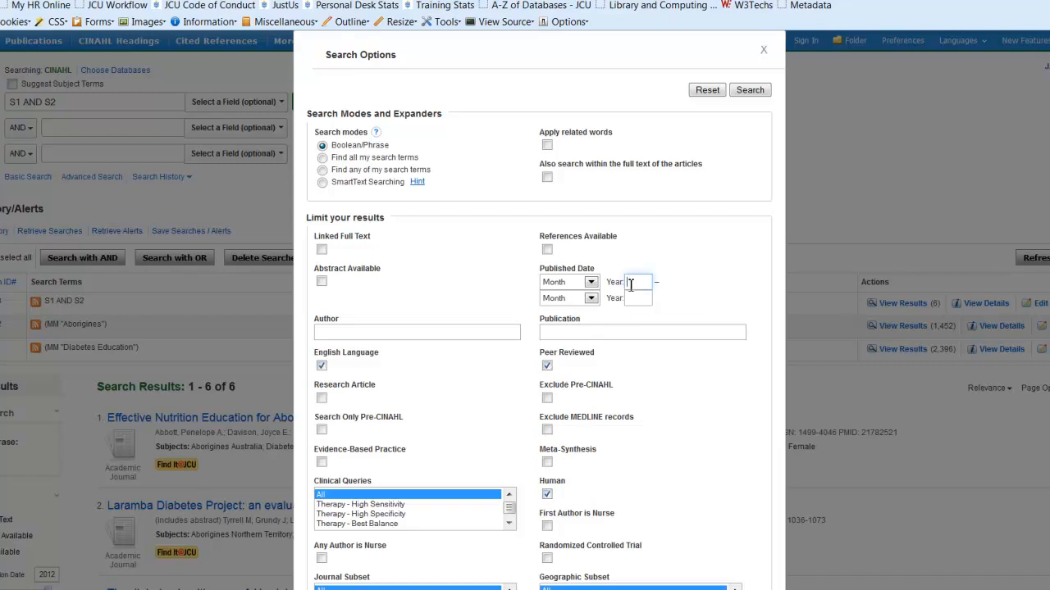
{"action": "type", "text": "2009"}
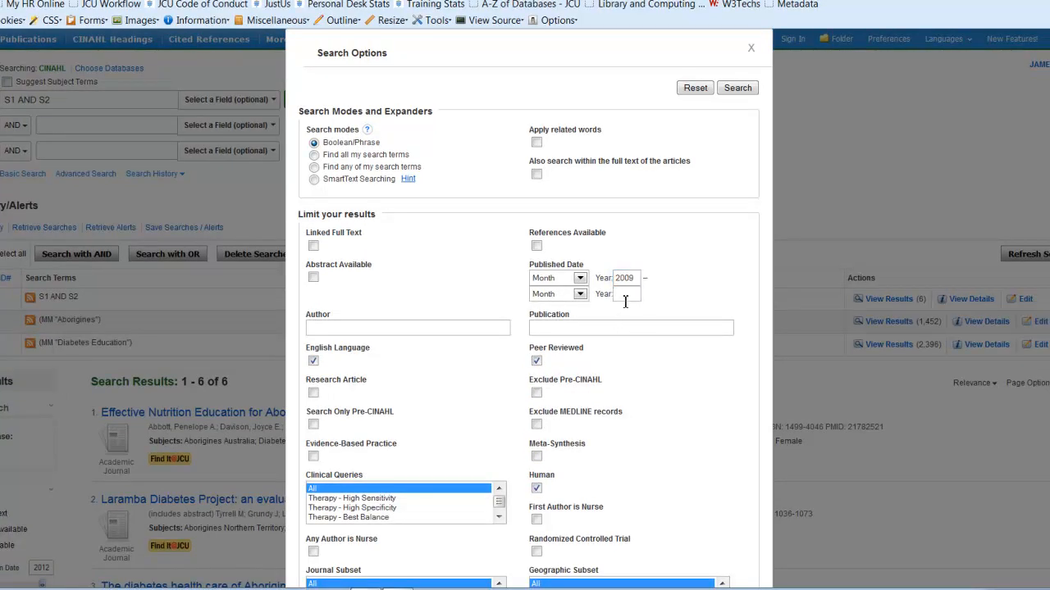
{"action": "type", "text": "2014"}
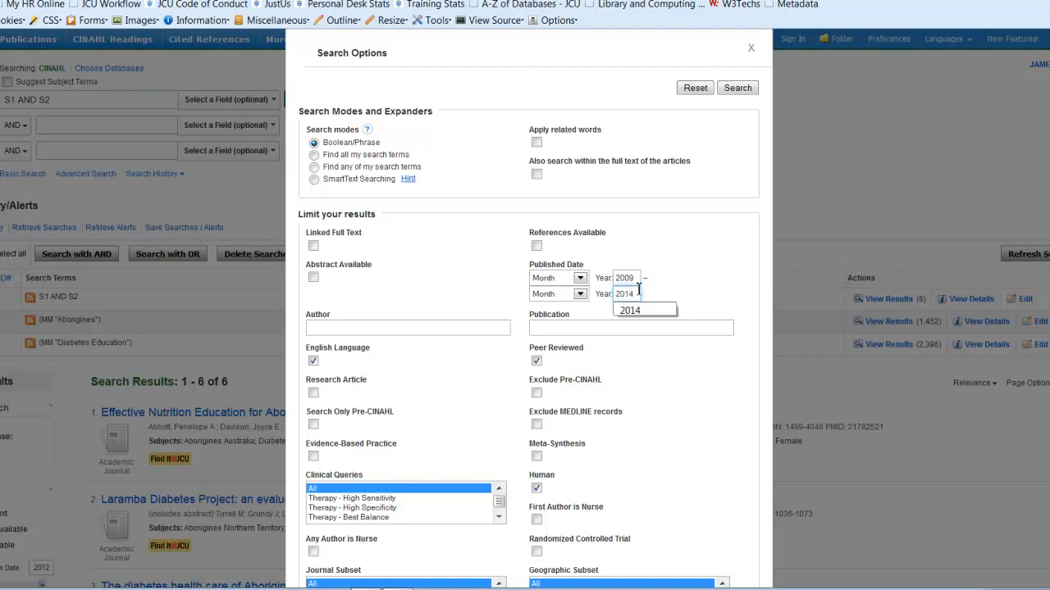
- Review the remaining limit options and close search options without rerunning the search
{"action": "scroll", "scroll_direction": "down", "scroll_amount": 3}
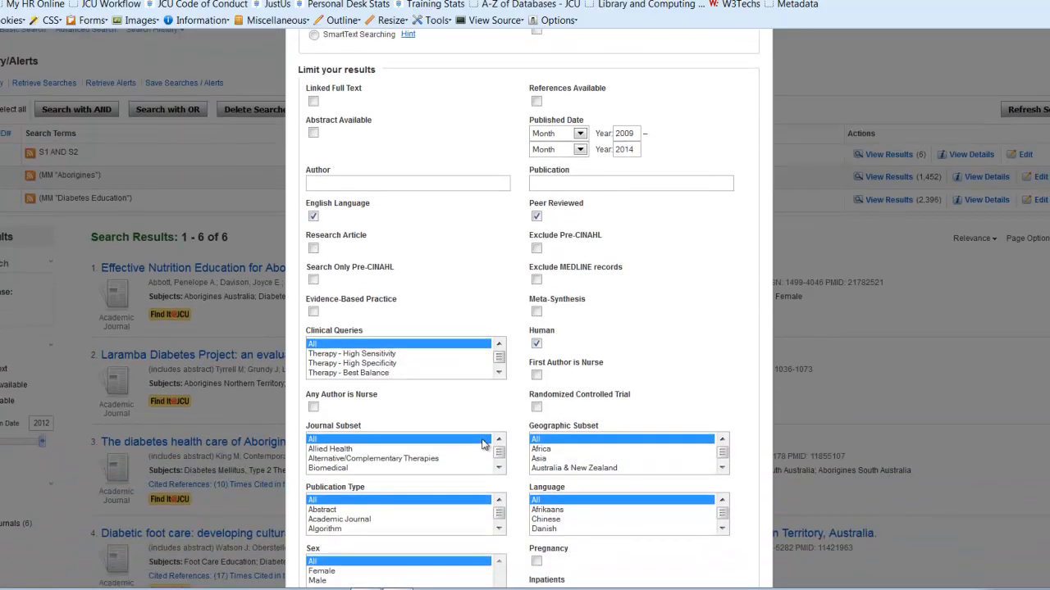
{"action": "scroll", "scroll_direction": "down", "scroll_amount": 3}
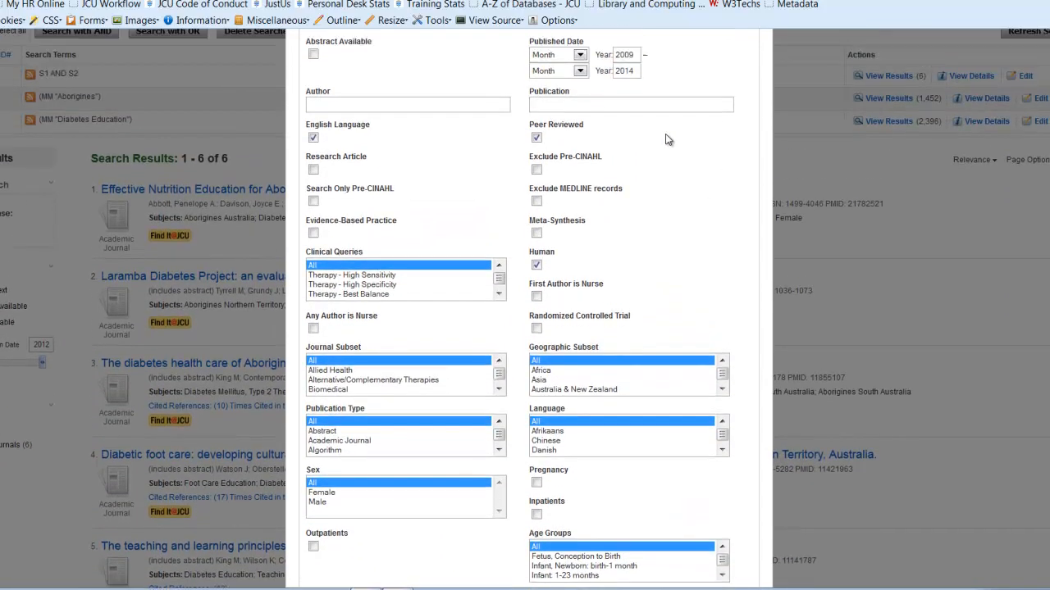
{"action": "scroll", "scroll_direction": "up", "scroll_amount": 3}
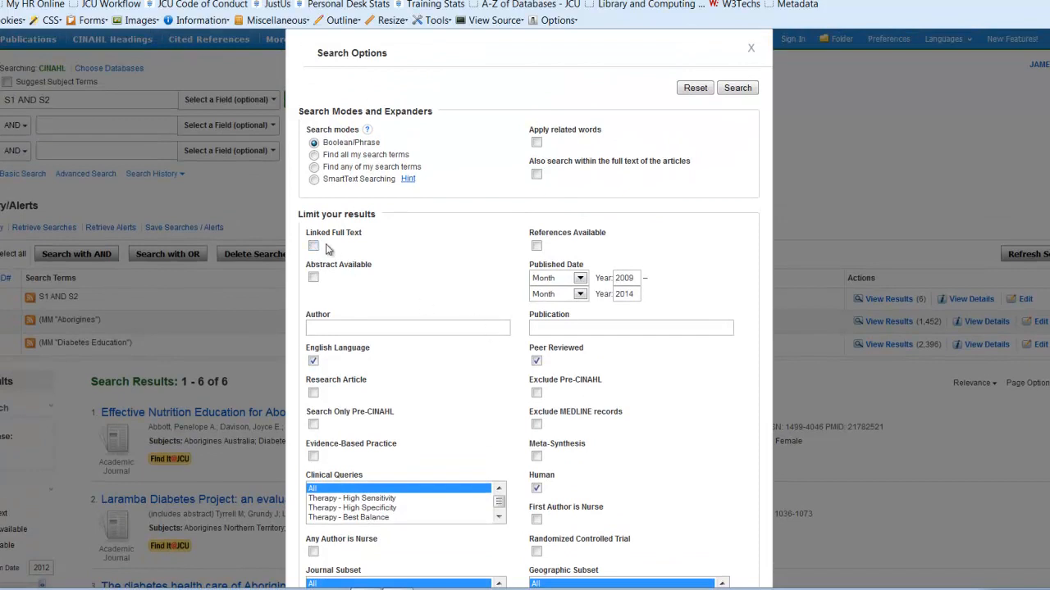
{"action": "mouse_move", "coordinate": [313, 247]}
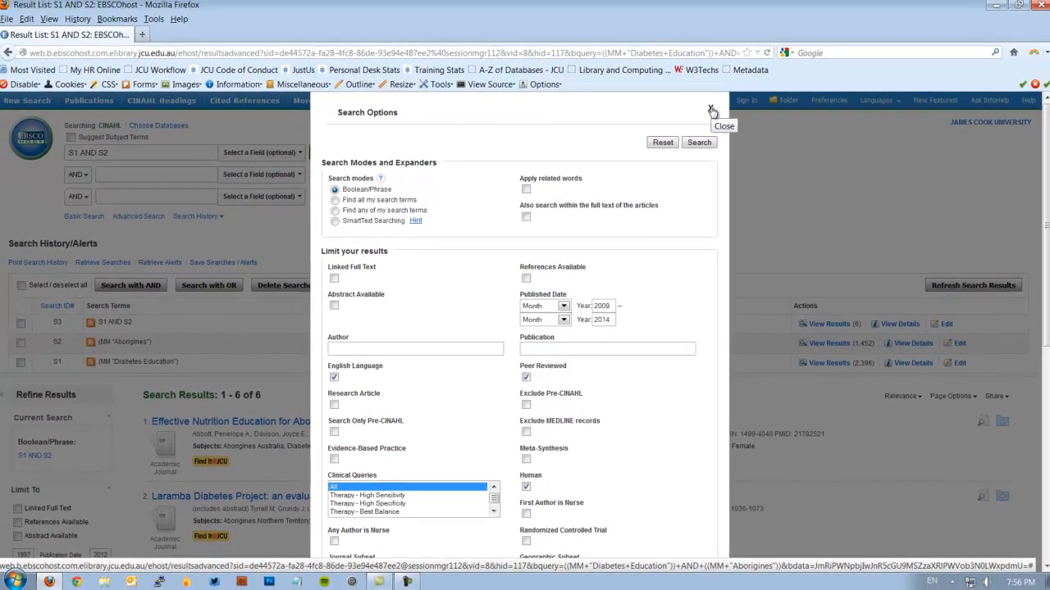
{"action": "left_click", "coordinate": [712, 111]}
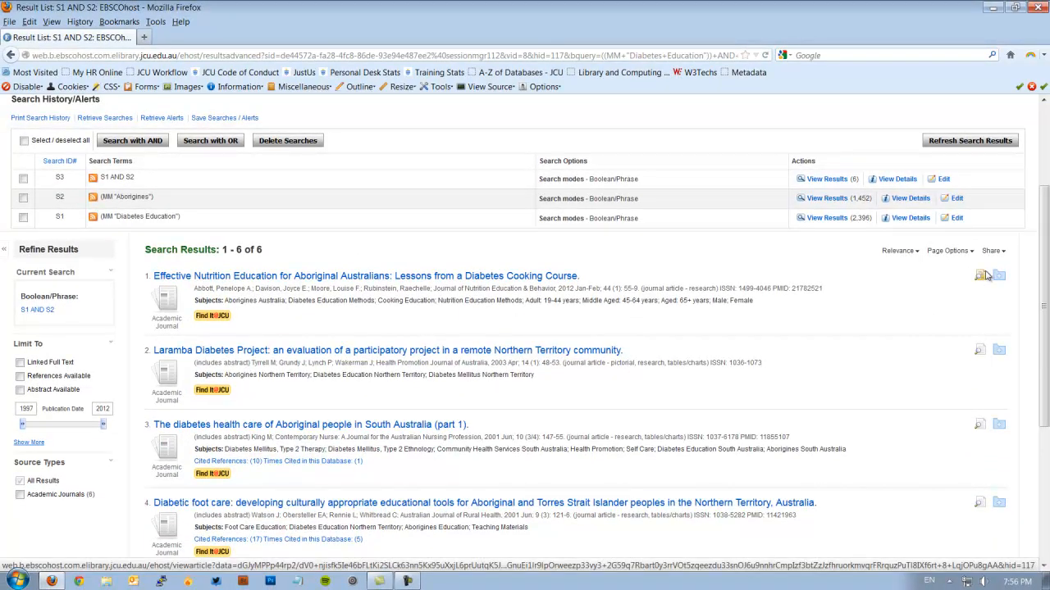
{"action": "mouse_move", "coordinate": [999, 276]}
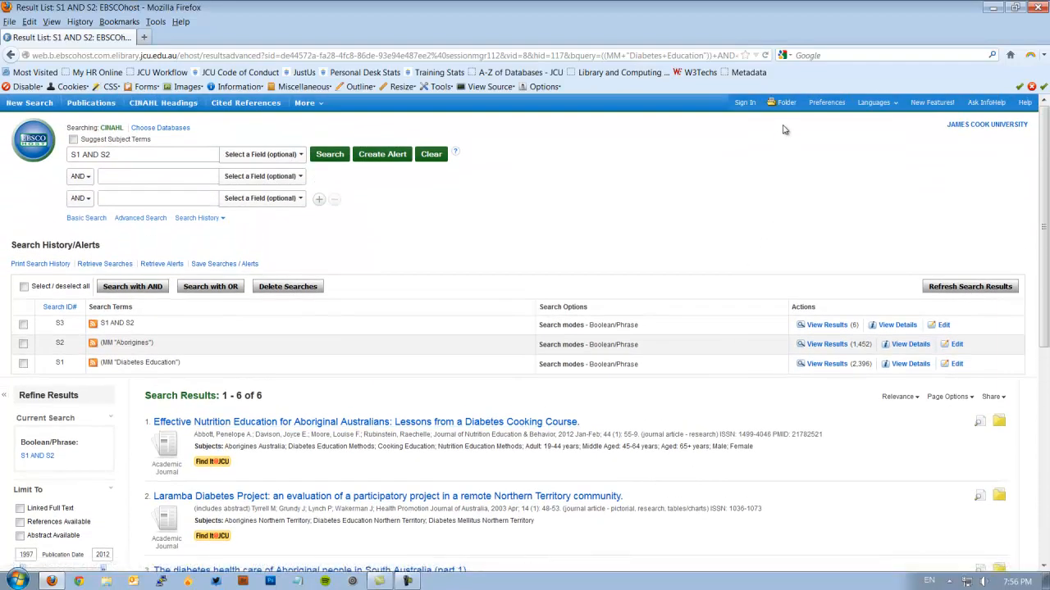
- View the EBSCOhost folder listing the three saved articles
{"action": "left_click", "coordinate": [785, 101]}
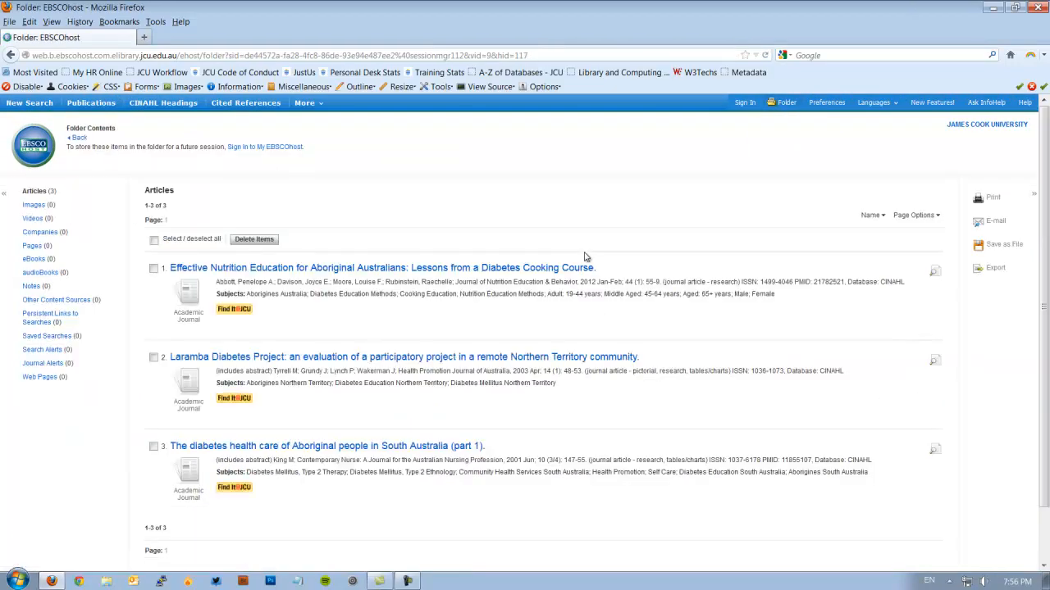
{"action": "mouse_move", "coordinate": [994, 269]}
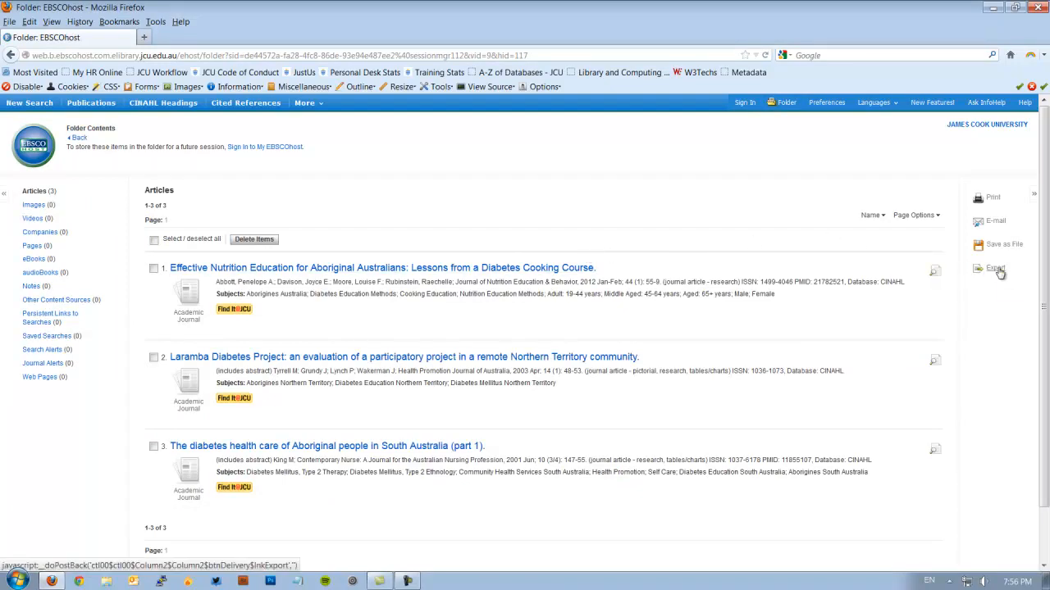
{"action": "mouse_move", "coordinate": [996, 269]}
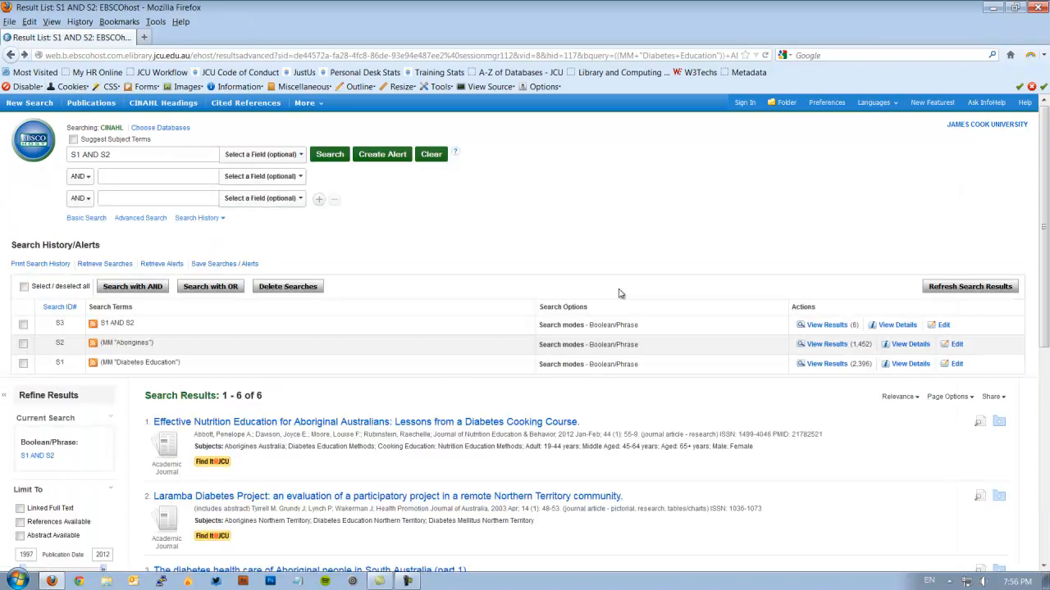
- Return to the six-result S1 AND S2 list and scroll down it
{"action": "scroll", "scroll_direction": "down", "scroll_amount": 3}
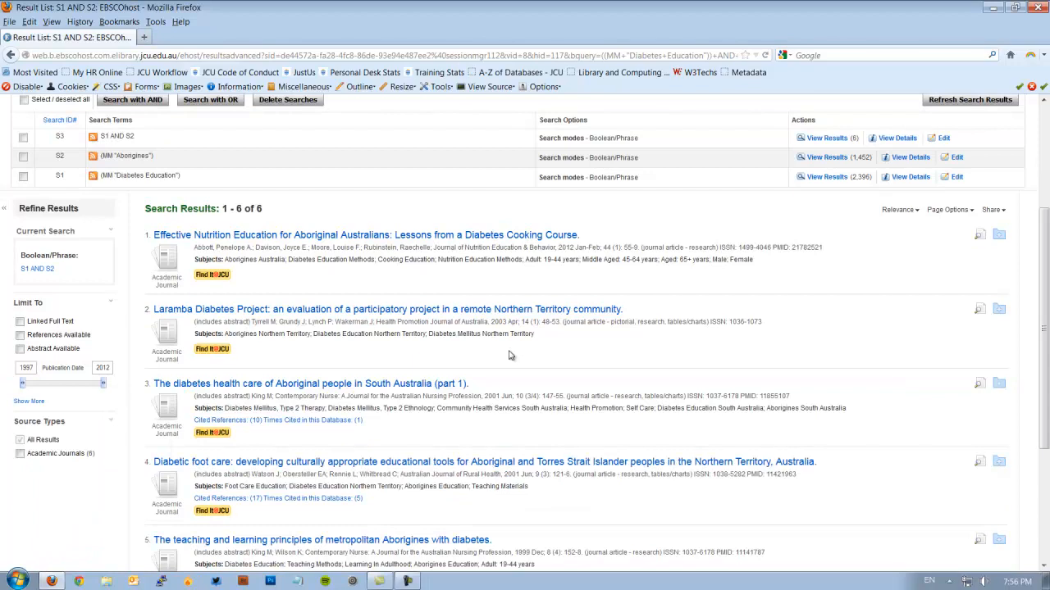